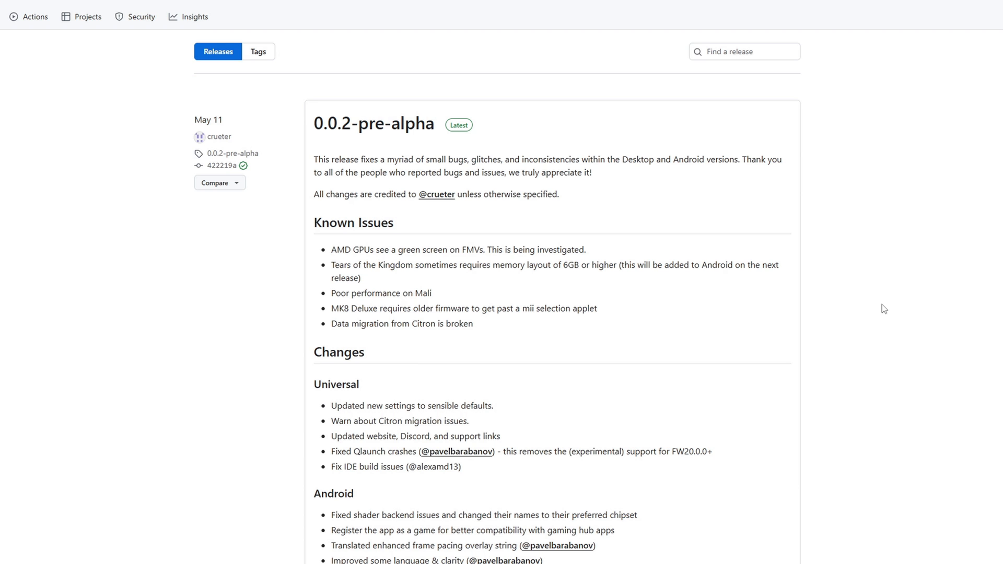
{"action": "mouse_move", "coordinate": [892, 299]}
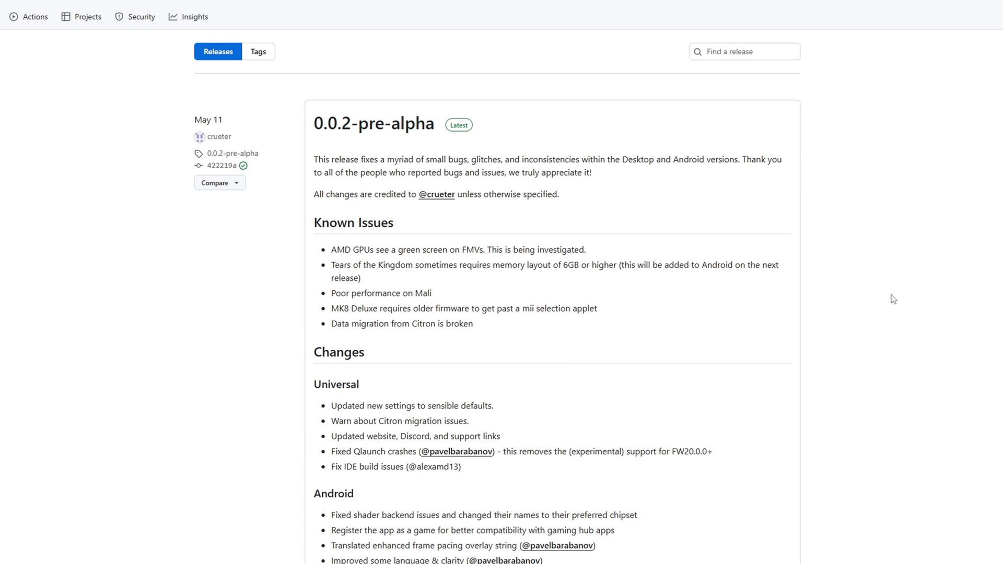
- Download Eden-Windows-MSVC-0.0.2-pre-alpha-amd64.zip from the release's Assets list
{"action": "scroll", "scroll_direction": "down", "scroll_amount": 3}
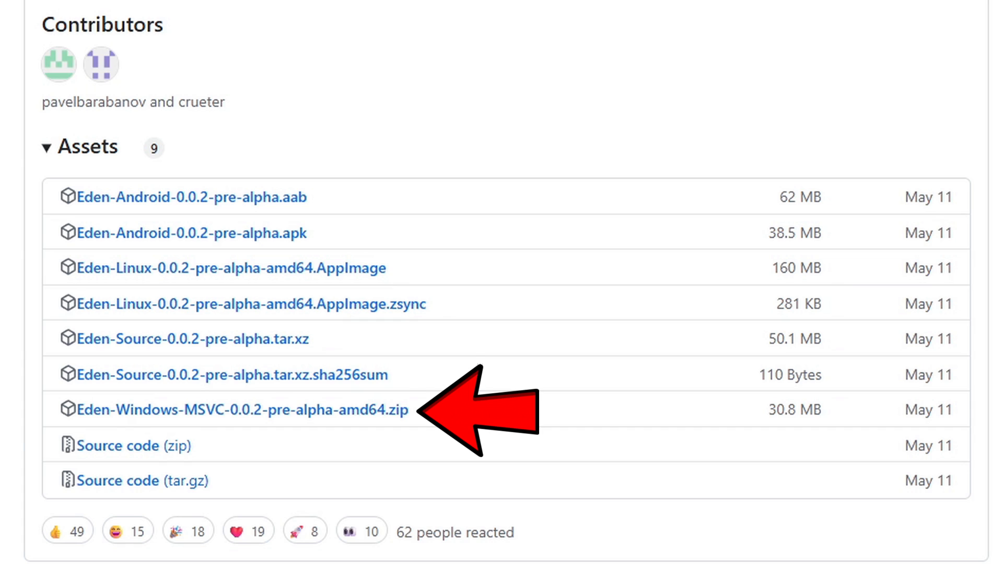
{"action": "mouse_move", "coordinate": [243, 531]}
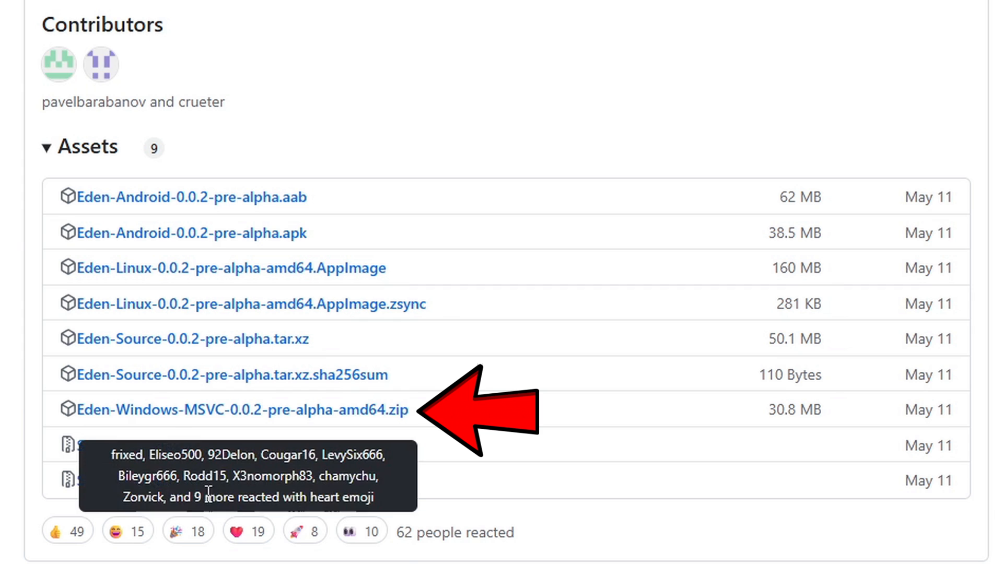
{"action": "left_click", "coordinate": [240, 410]}
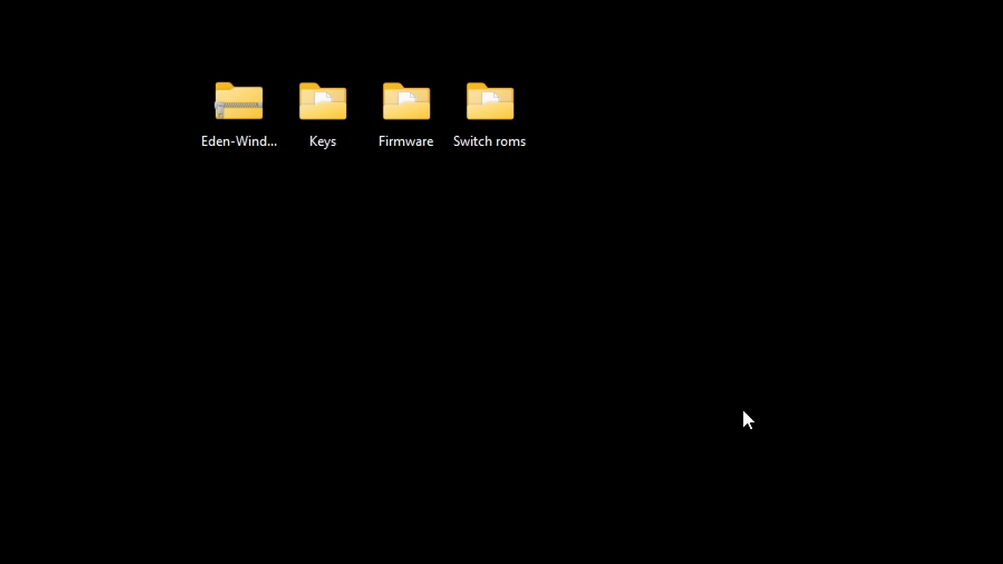
{"action": "mouse_move", "coordinate": [742, 421]}
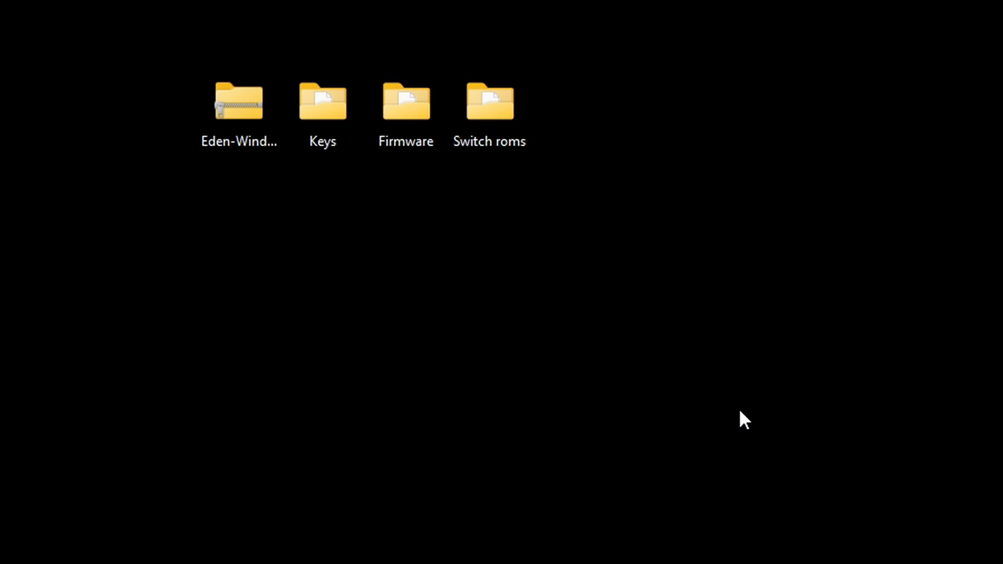
{"action": "mouse_move", "coordinate": [711, 407]}
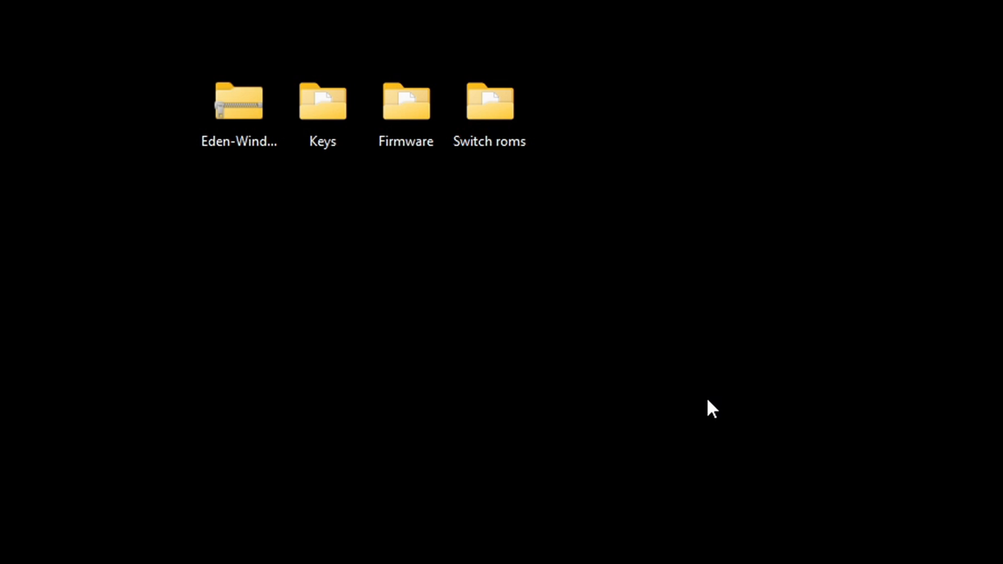
{"action": "mouse_move", "coordinate": [641, 380]}
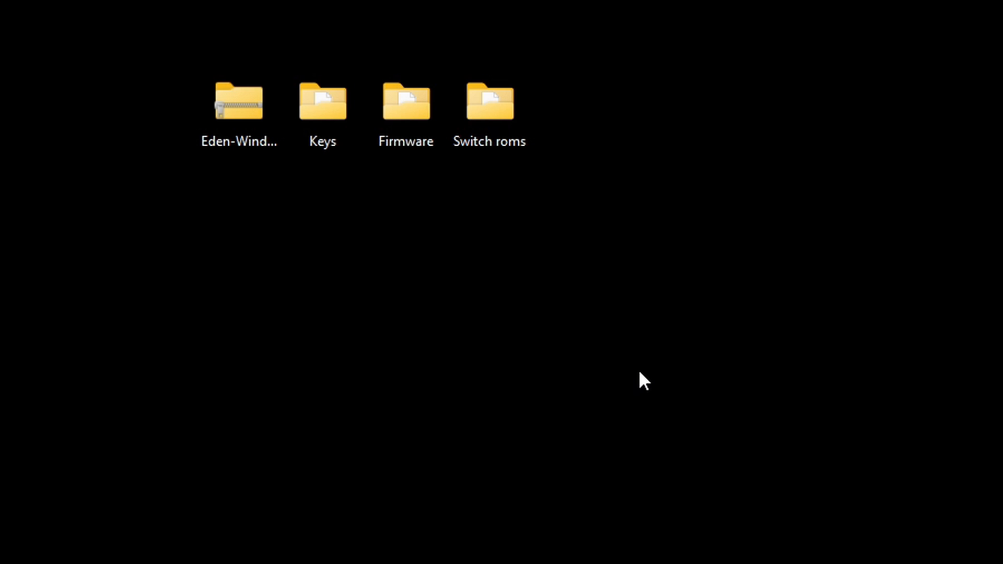
- Extract the Eden zip with 7-Zip into an Eden-Windows-MSVC-0.0.2-pre-alpha-amd64 folder
{"action": "left_click", "coordinate": [238, 104]}
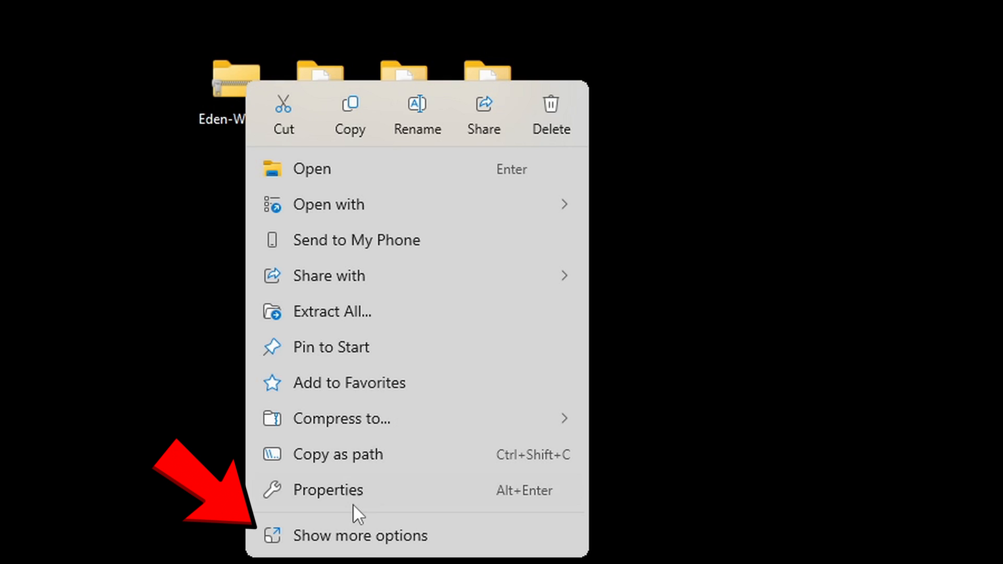
{"action": "left_click", "coordinate": [360, 549]}
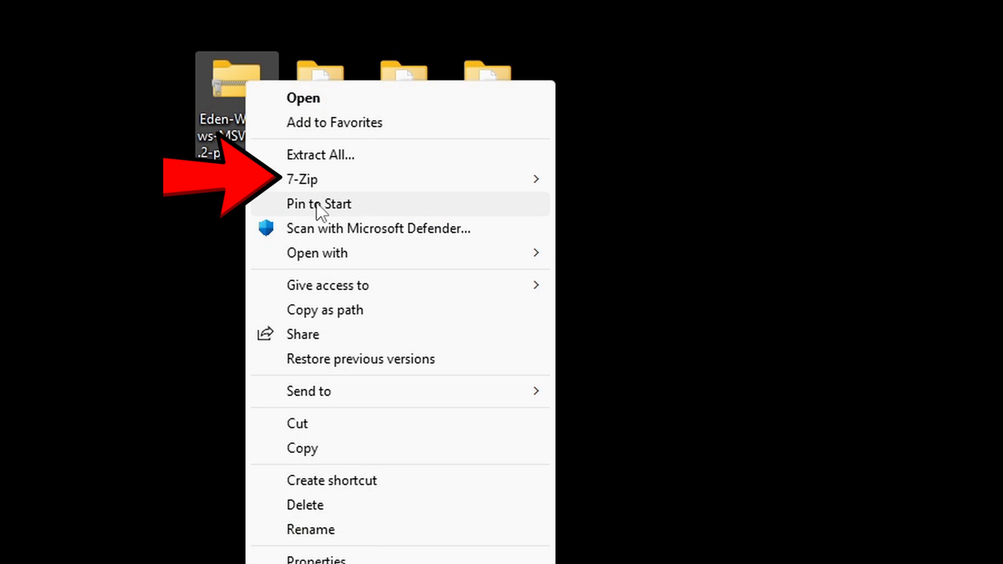
{"action": "left_click", "coordinate": [301, 179]}
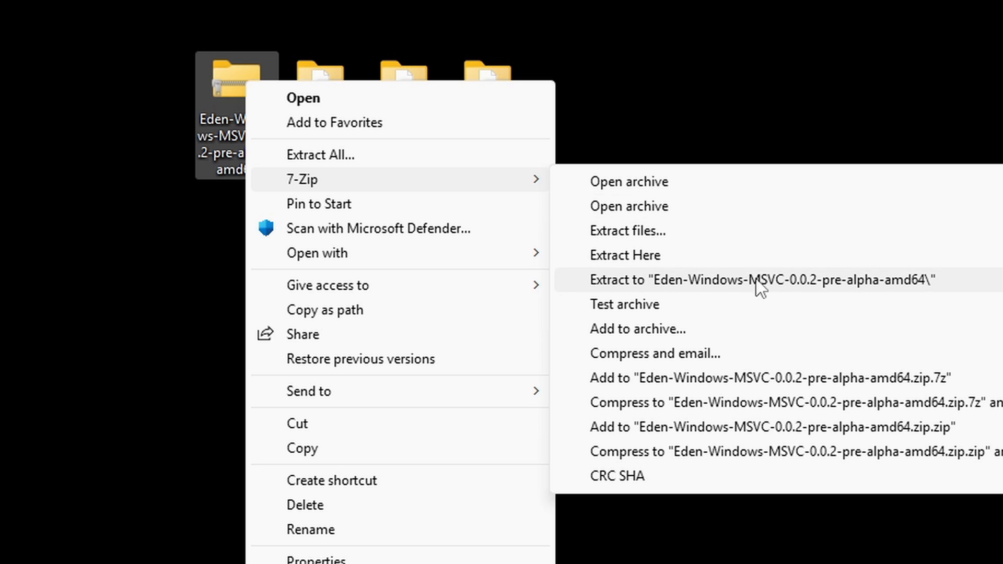
{"action": "left_click", "coordinate": [742, 280]}
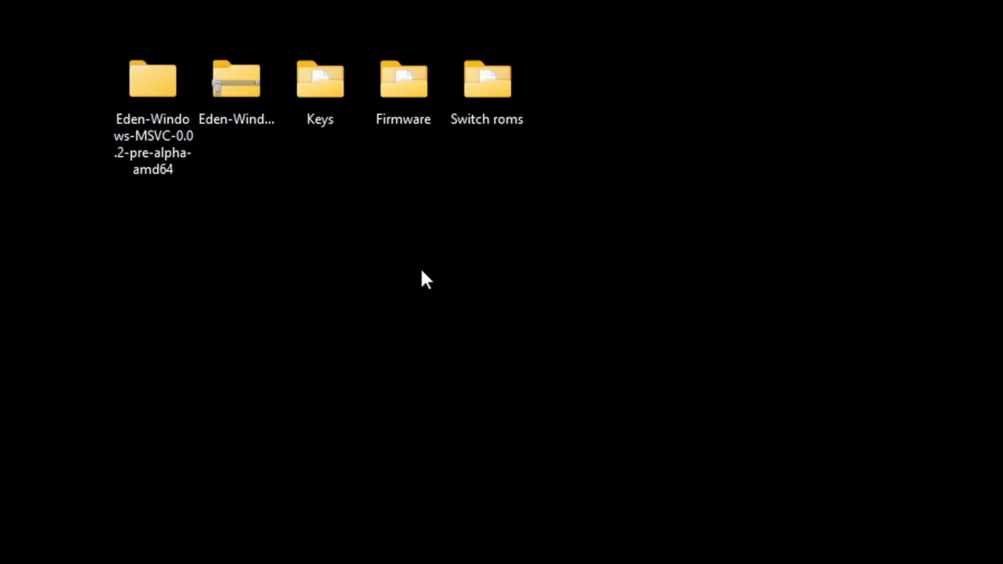
- Delete the Eden zip, view prod.keys and title.keys in Keys, then open Switch roms
{"action": "right_click", "coordinate": [237, 78]}
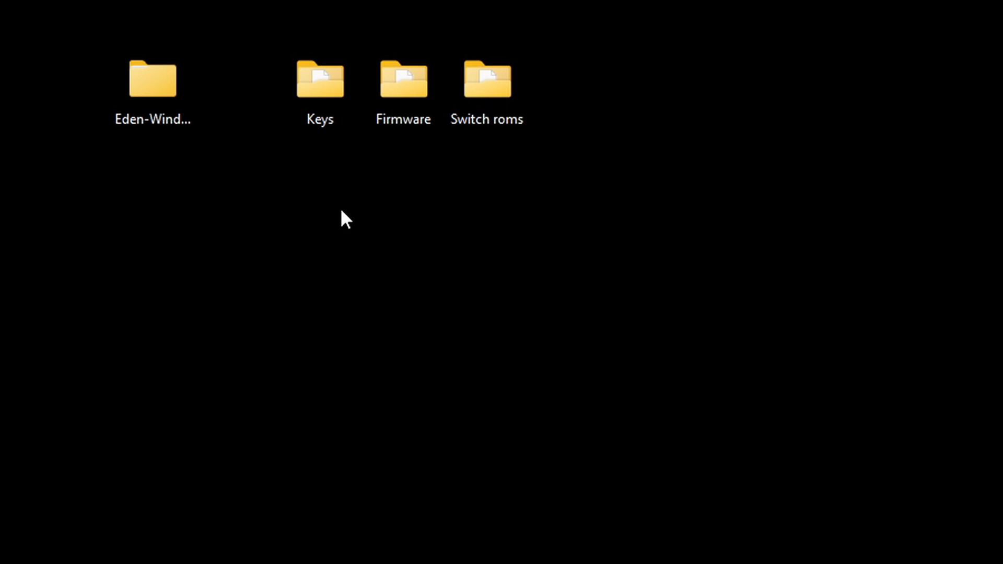
{"action": "double_click", "coordinate": [318, 78]}
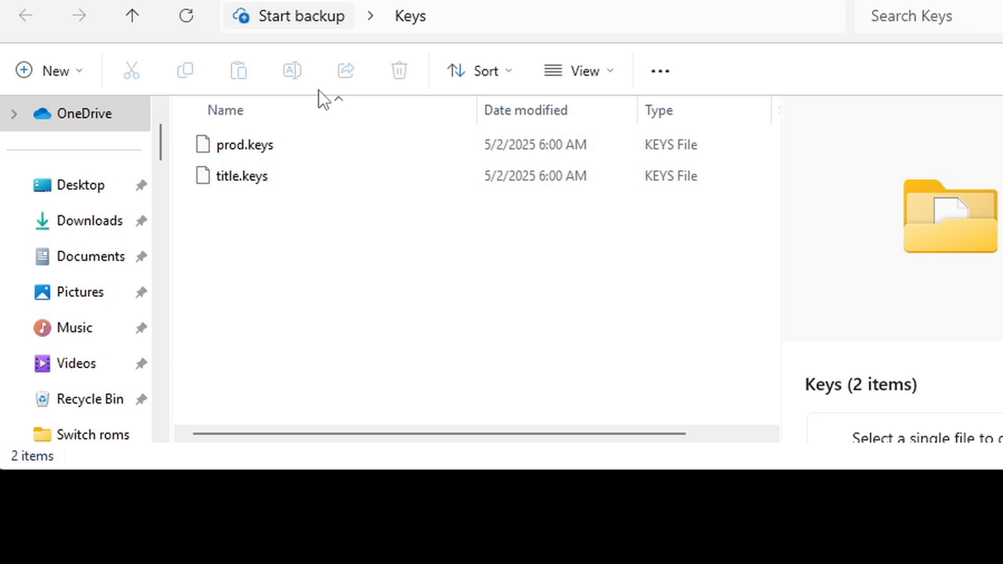
{"action": "mouse_move", "coordinate": [831, 206]}
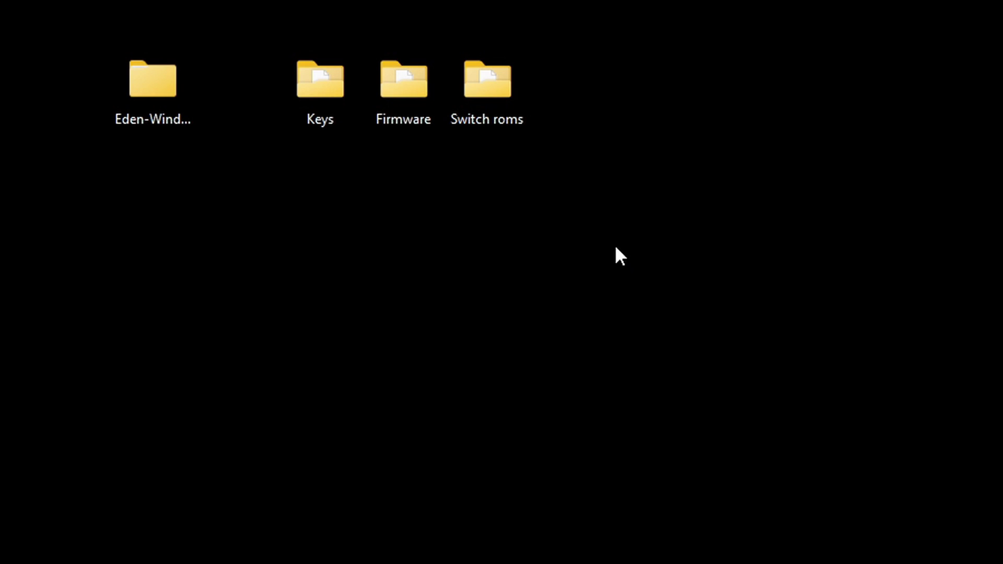
{"action": "double_click", "coordinate": [485, 78]}
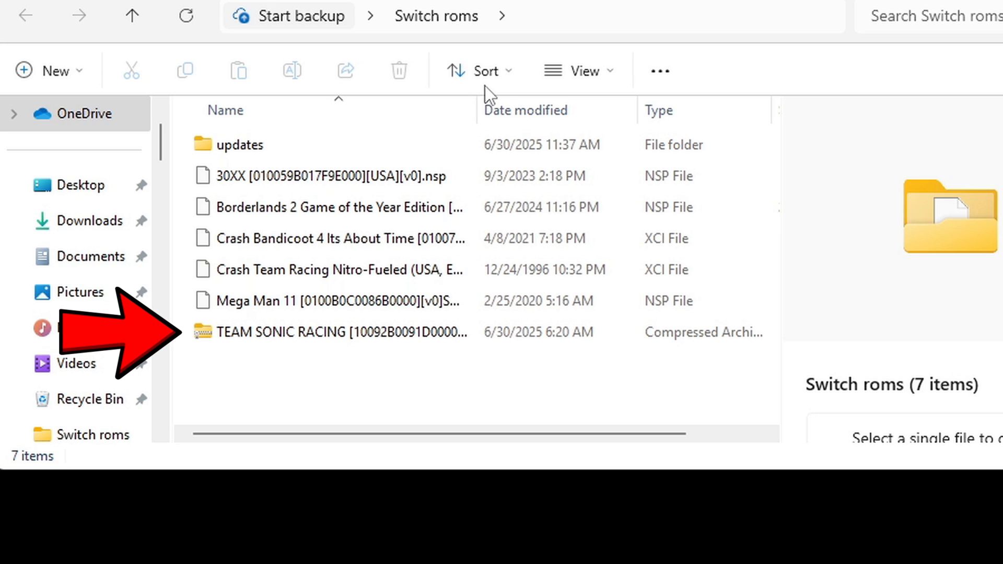
- Extract the Team Sonic Racing NSP from its archive into Switch roms with 7-Zip
{"action": "left_click", "coordinate": [301, 332]}
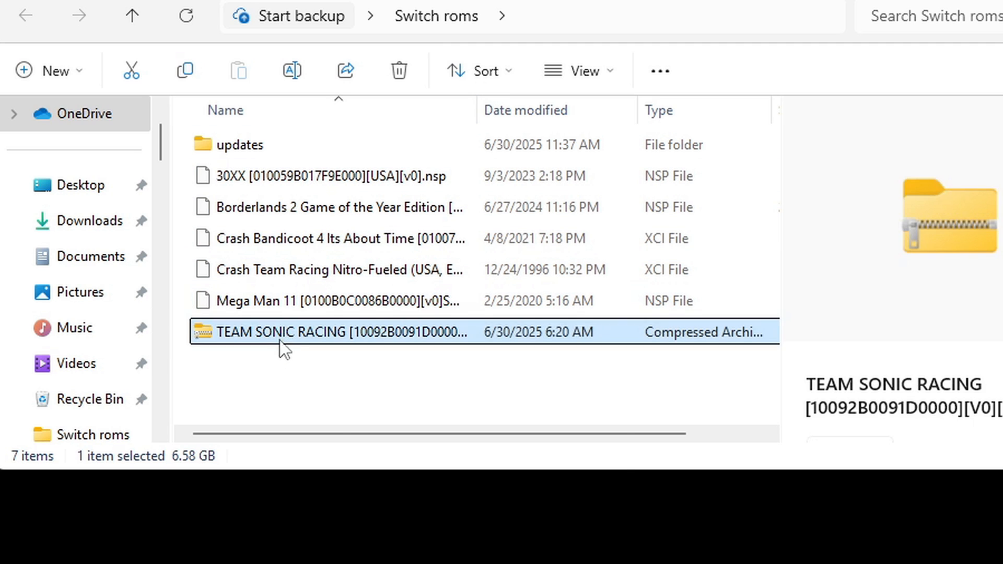
{"action": "right_click", "coordinate": [280, 332]}
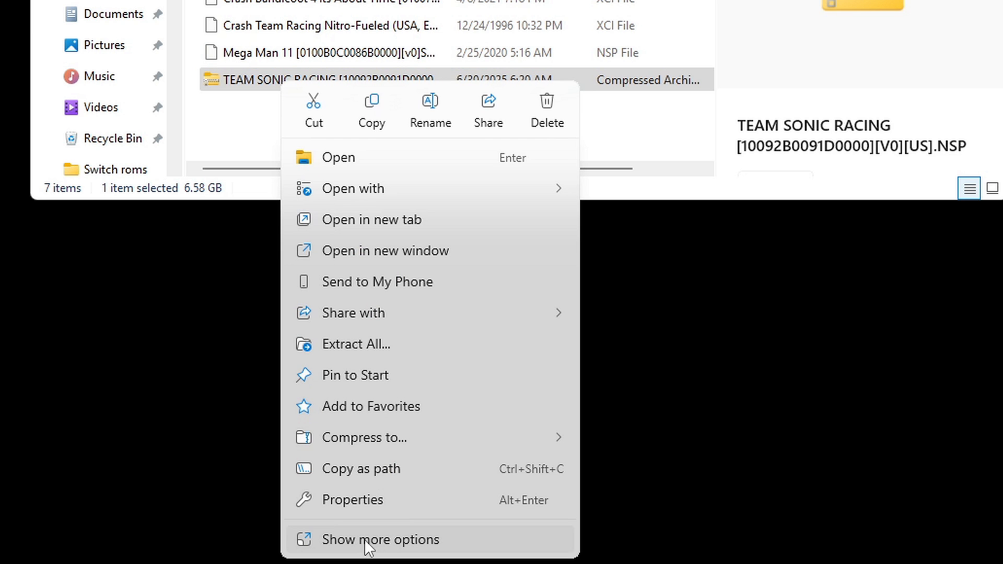
{"action": "left_click", "coordinate": [364, 539]}
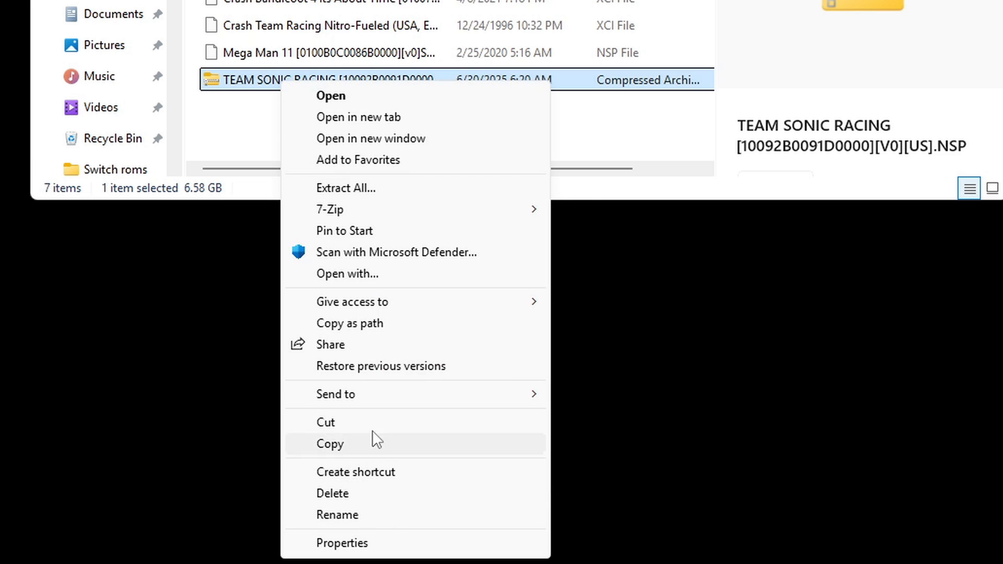
{"action": "mouse_move", "coordinate": [330, 209]}
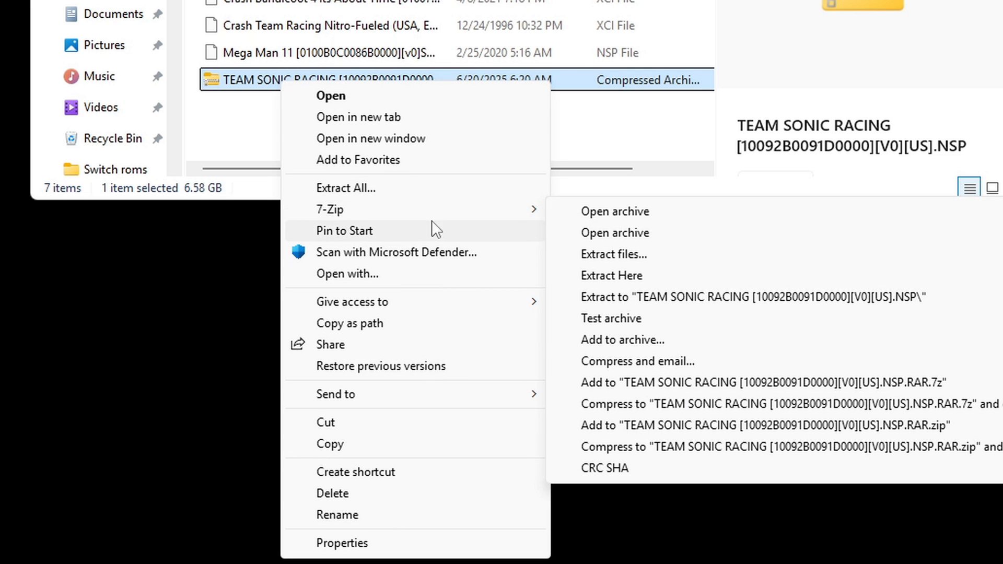
{"action": "left_click", "coordinate": [612, 275]}
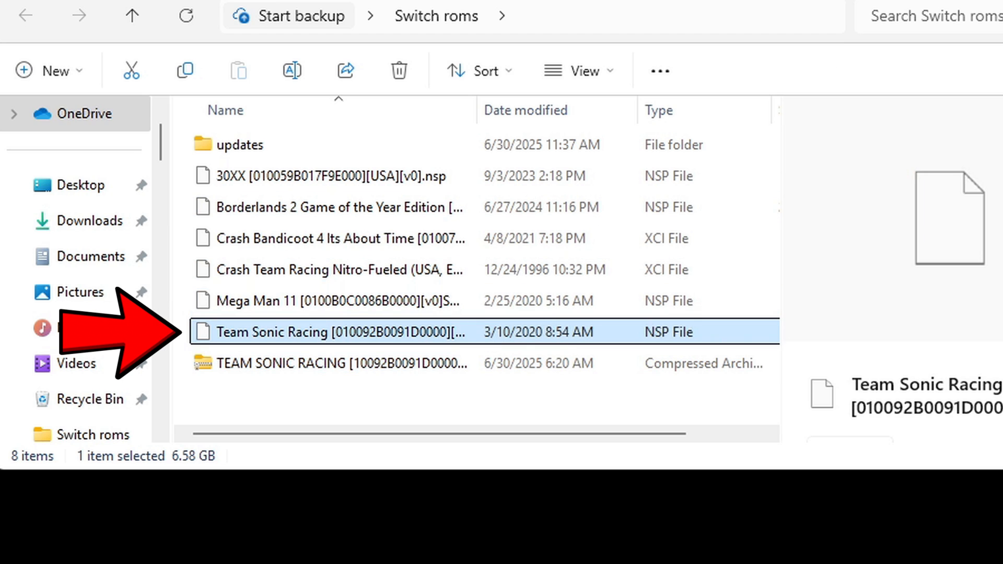
- Delete the Team Sonic Racing archive and extract the update archive inside updates
{"action": "right_click", "coordinate": [277, 363]}
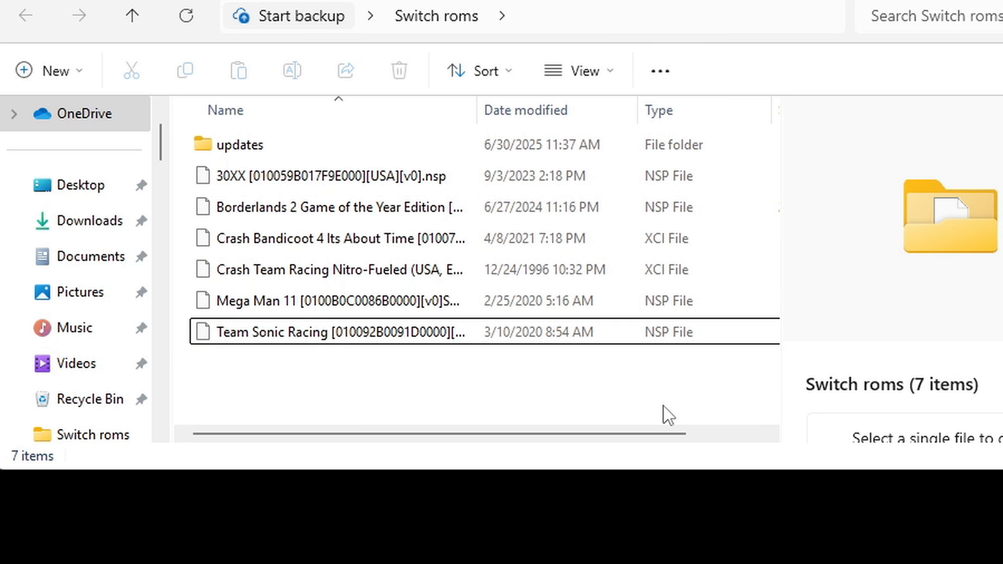
{"action": "mouse_move", "coordinate": [256, 237]}
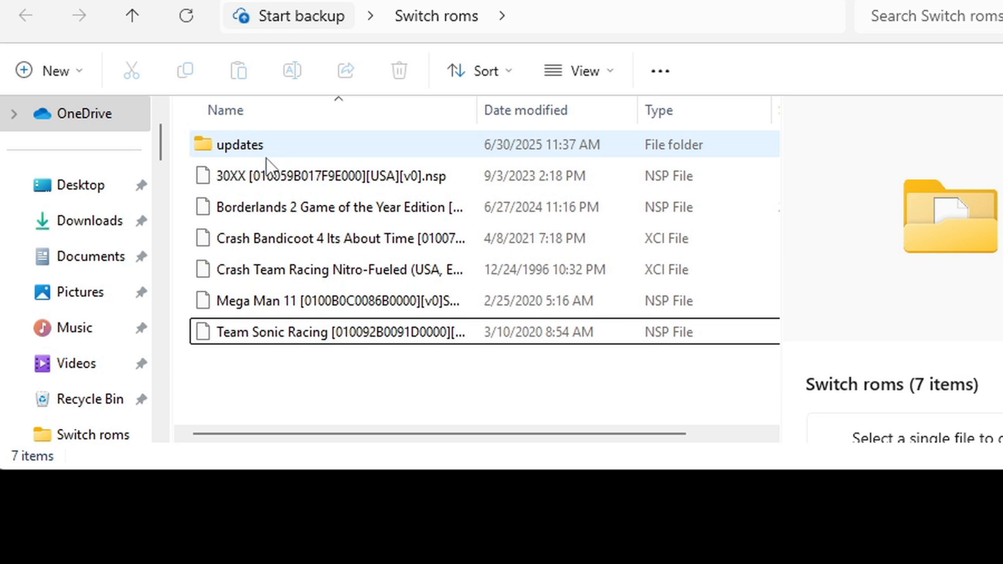
{"action": "double_click", "coordinate": [241, 145]}
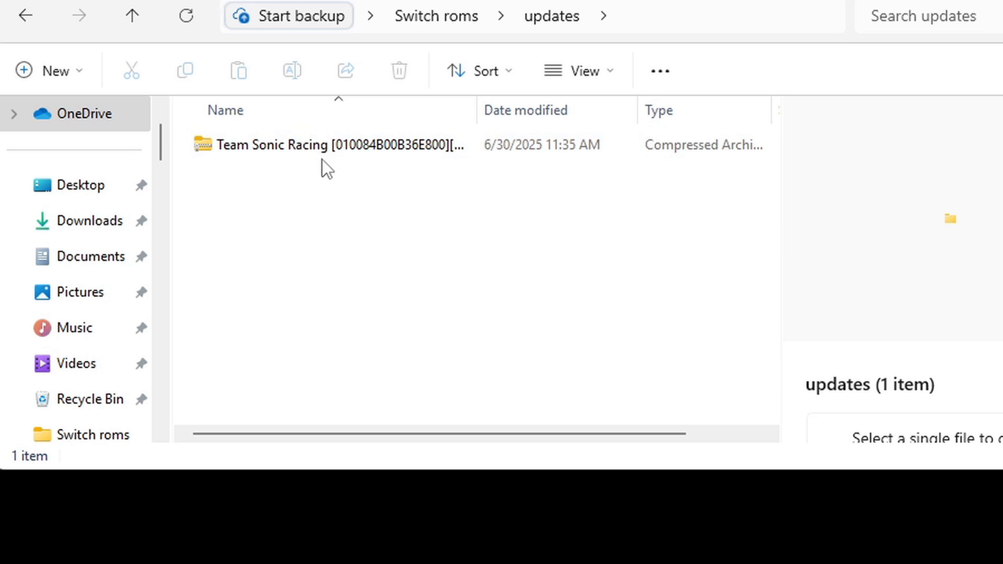
{"action": "right_click", "coordinate": [325, 145]}
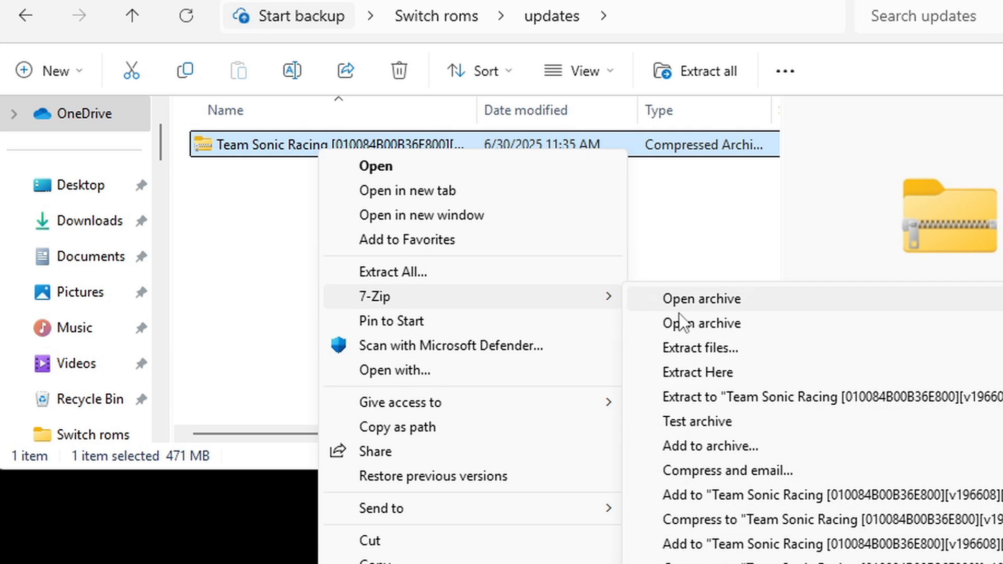
{"action": "left_click", "coordinate": [697, 373]}
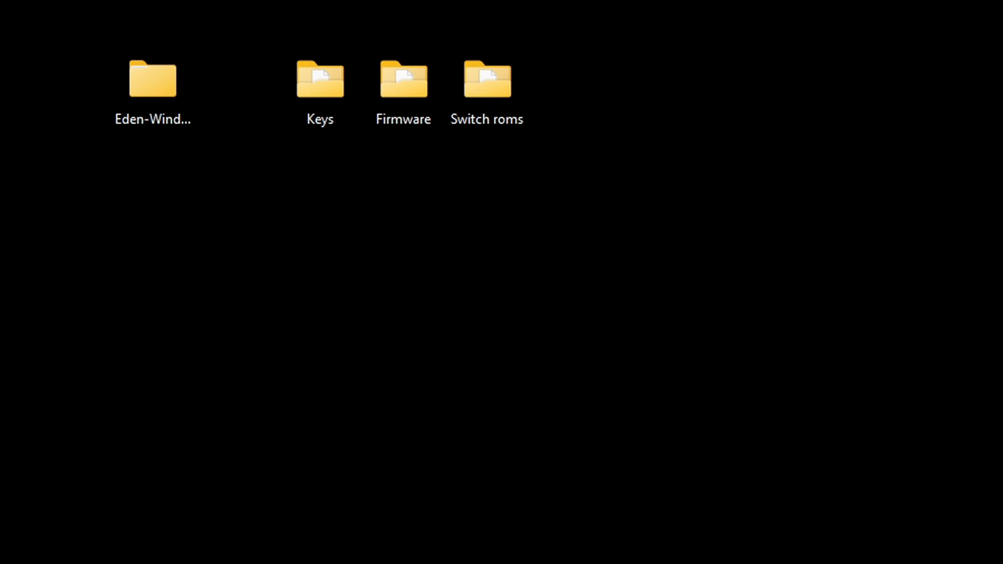
{"action": "mouse_move", "coordinate": [137, 54]}
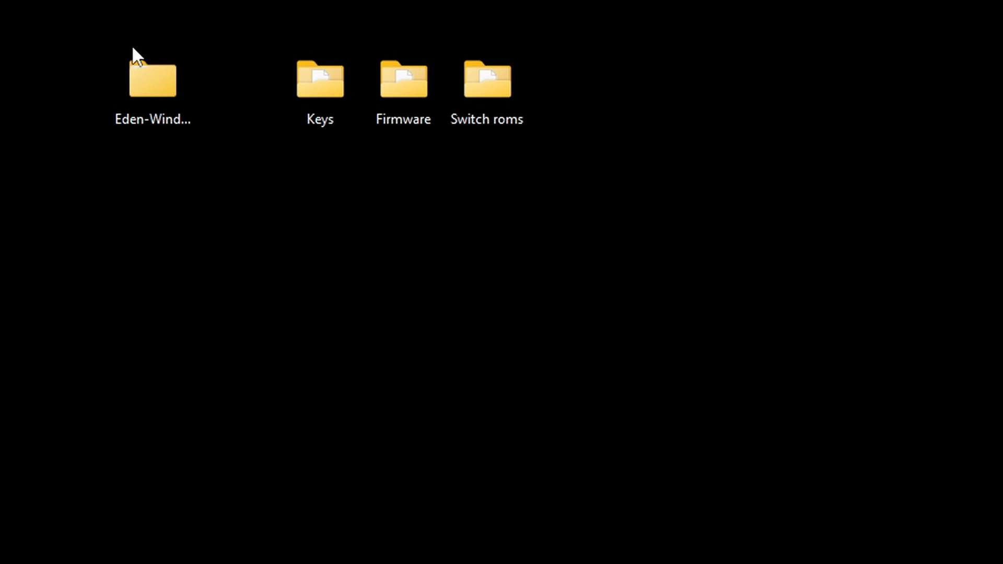
- Launch eden from the extracted folder and decline migrating Sudachi data
{"action": "double_click", "coordinate": [155, 78]}
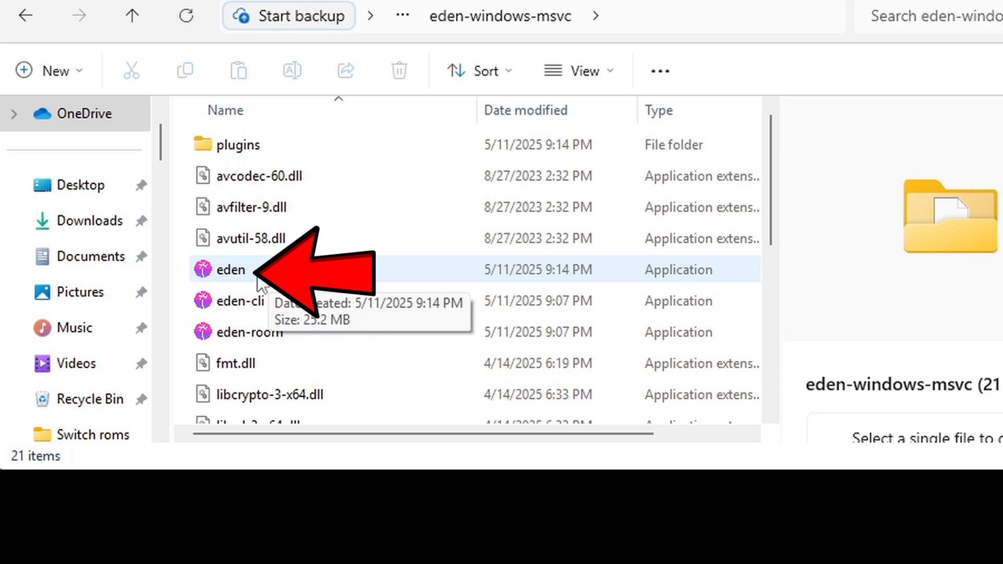
{"action": "left_click", "coordinate": [229, 270]}
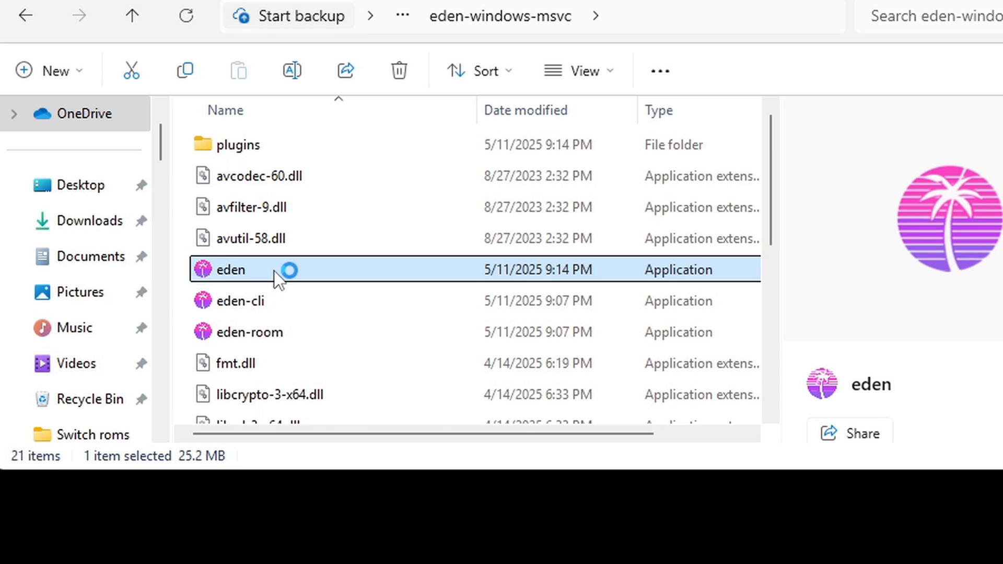
{"action": "double_click", "coordinate": [230, 269]}
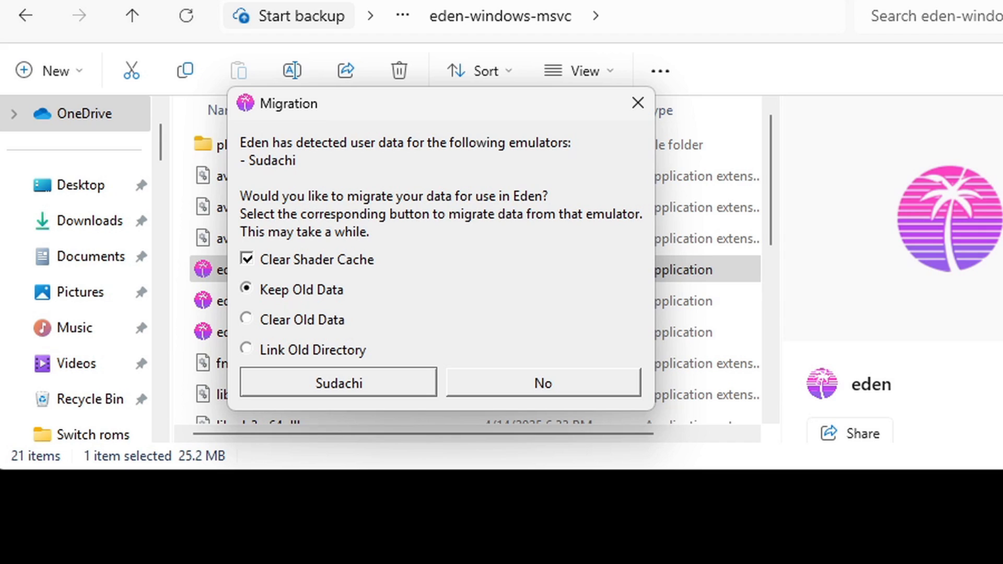
{"action": "mouse_move", "coordinate": [637, 527]}
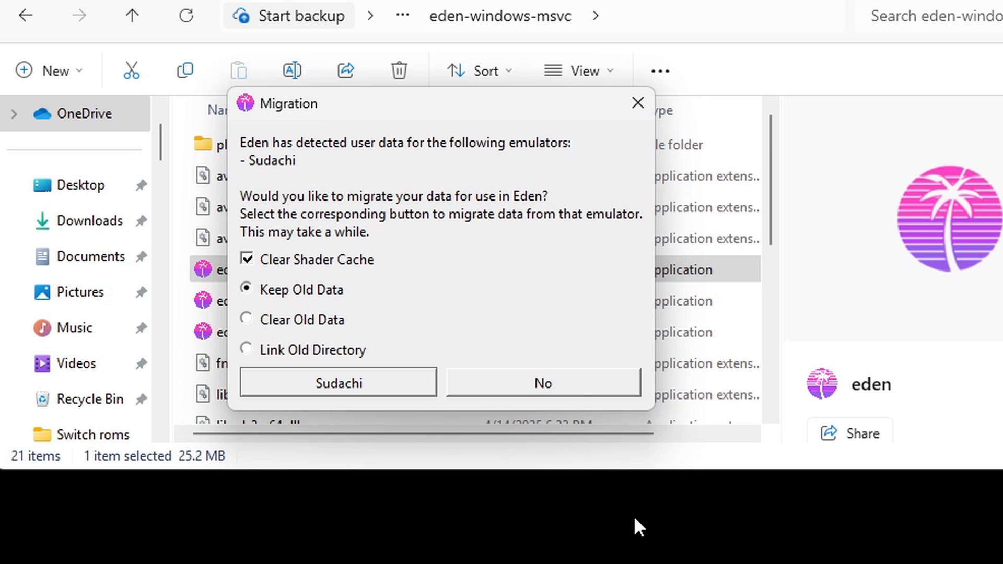
{"action": "left_click", "coordinate": [339, 381]}
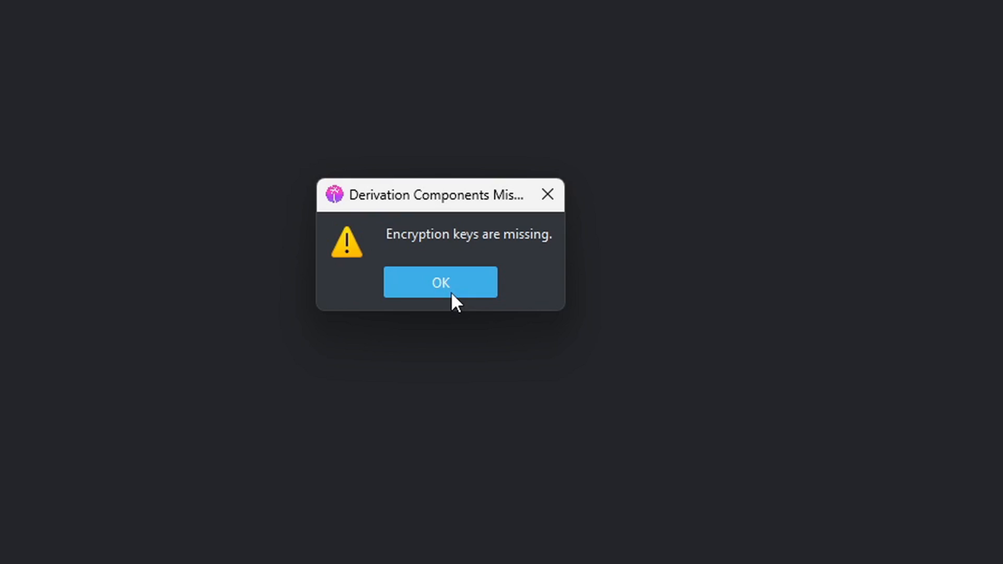
- Dismiss the missing-keys warning and install prod.keys from Desktop\Keys as decryption keys
{"action": "left_click", "coordinate": [440, 282]}
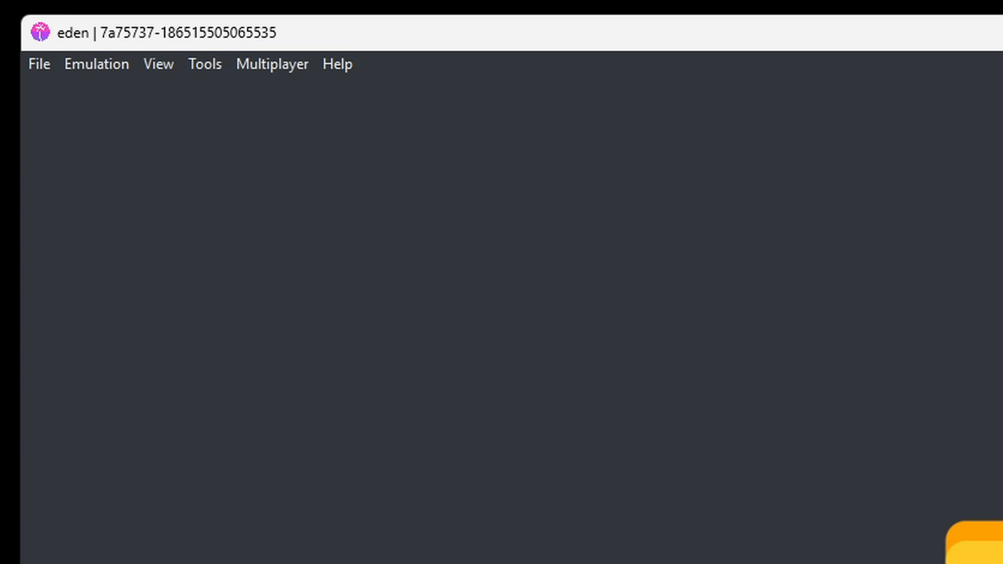
{"action": "mouse_move", "coordinate": [216, 94]}
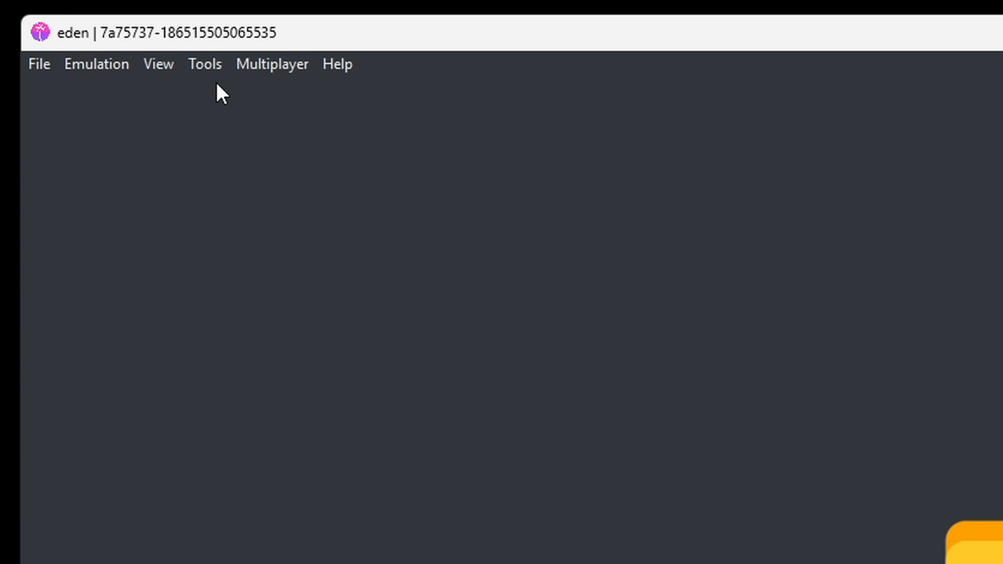
{"action": "left_click", "coordinate": [205, 64]}
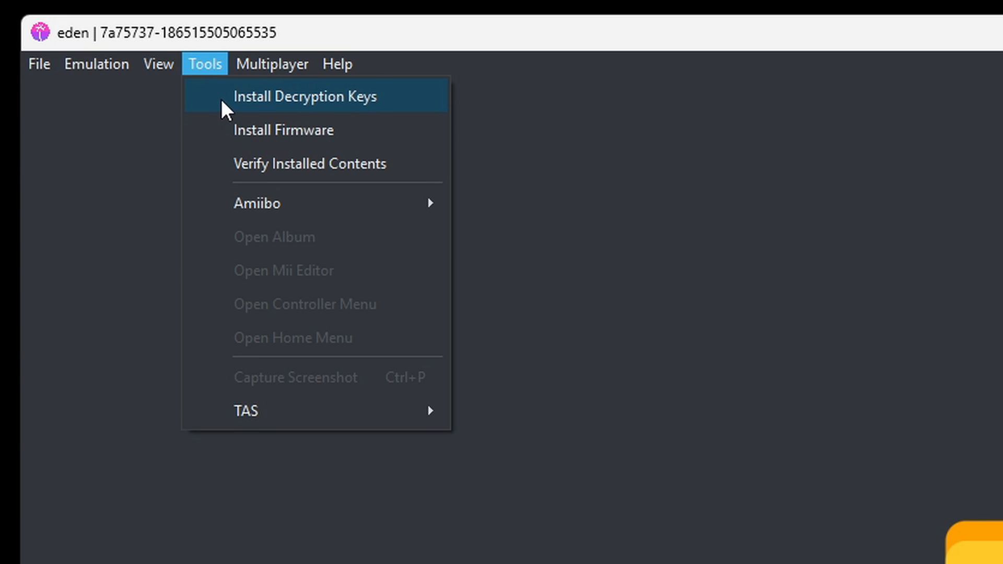
{"action": "left_click", "coordinate": [306, 97]}
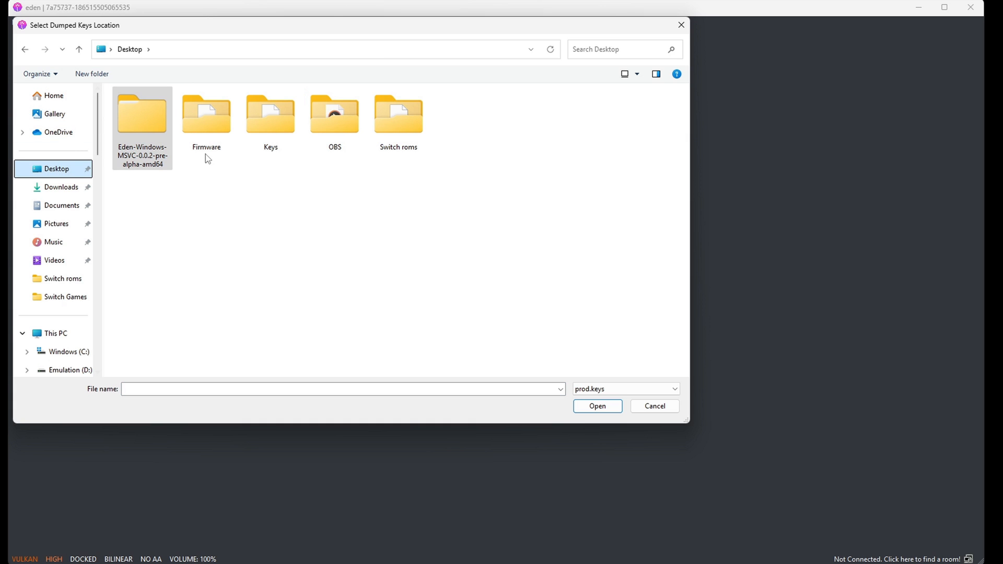
{"action": "double_click", "coordinate": [270, 114]}
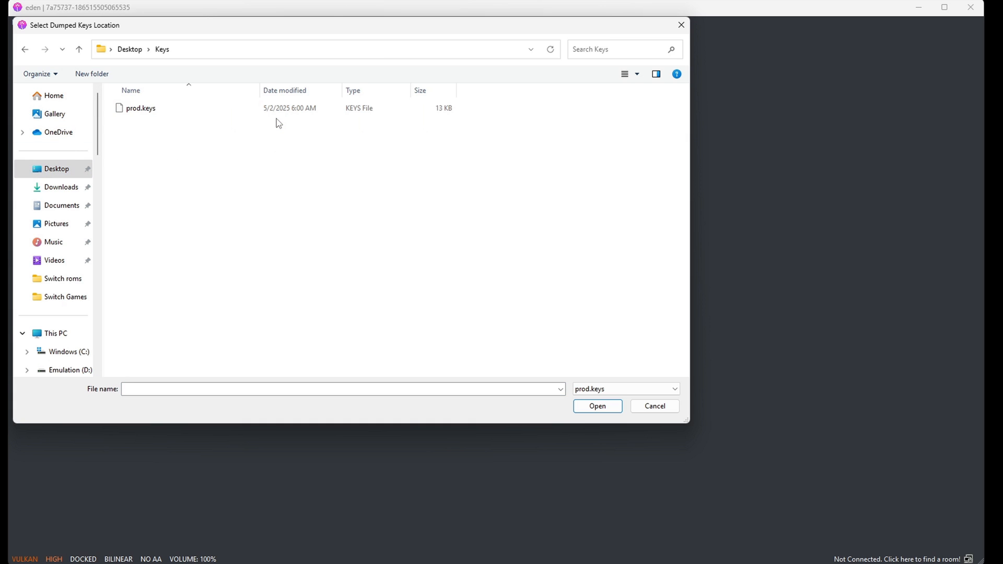
{"action": "left_click", "coordinate": [139, 108]}
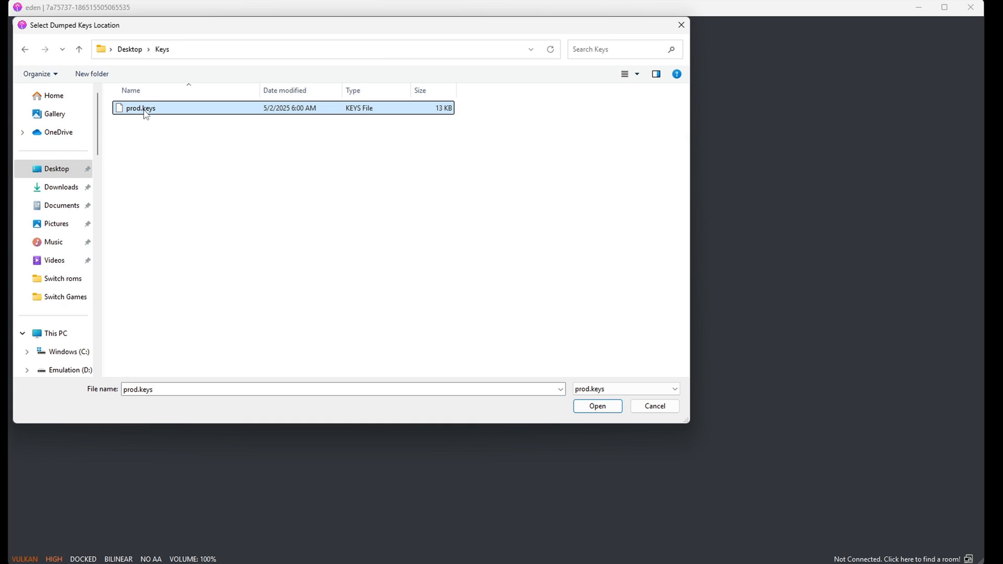
{"action": "left_click", "coordinate": [597, 406]}
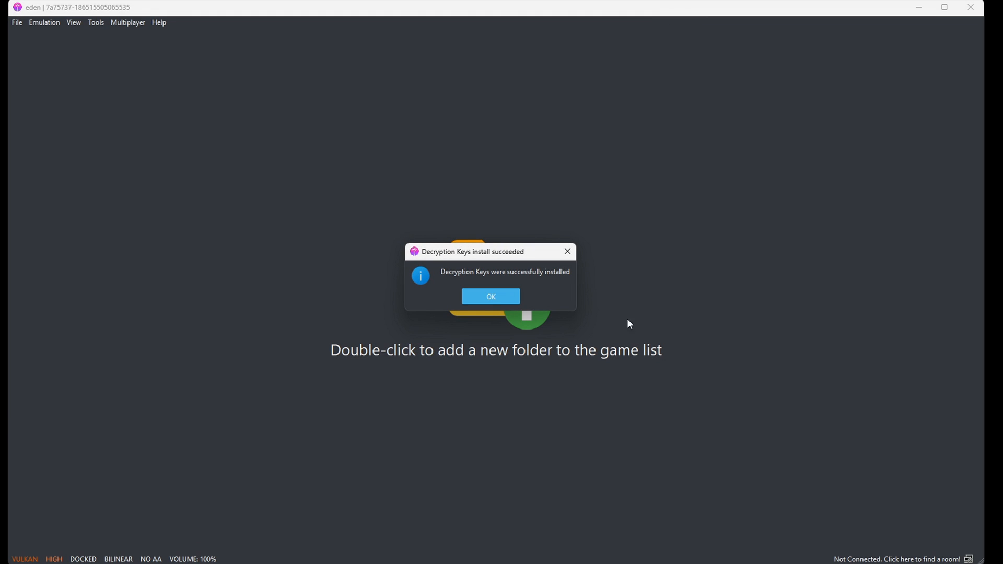
{"action": "left_click", "coordinate": [490, 296]}
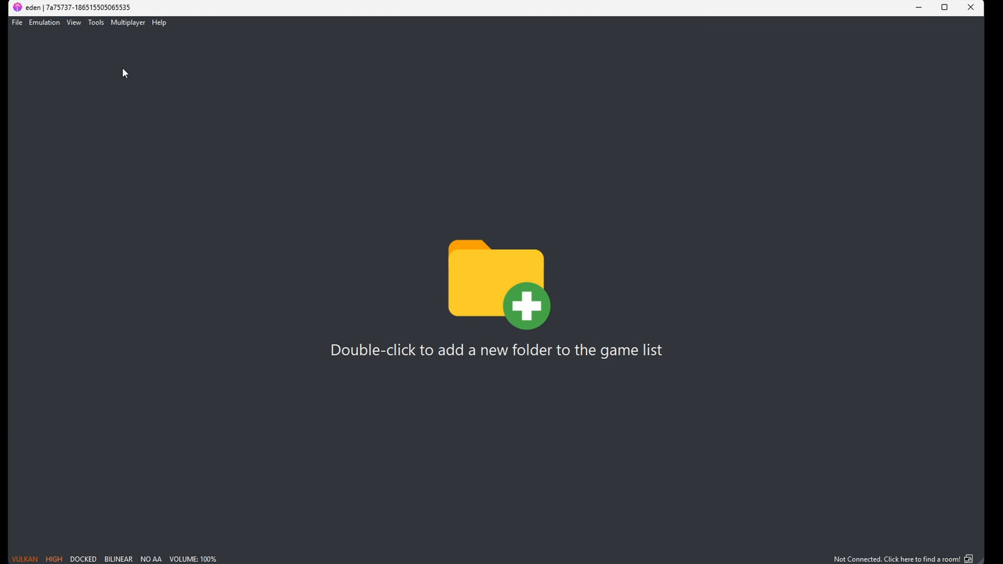
- Install firmware 20.0.1 from the desktop Firmware folder
{"action": "left_click", "coordinate": [95, 23]}
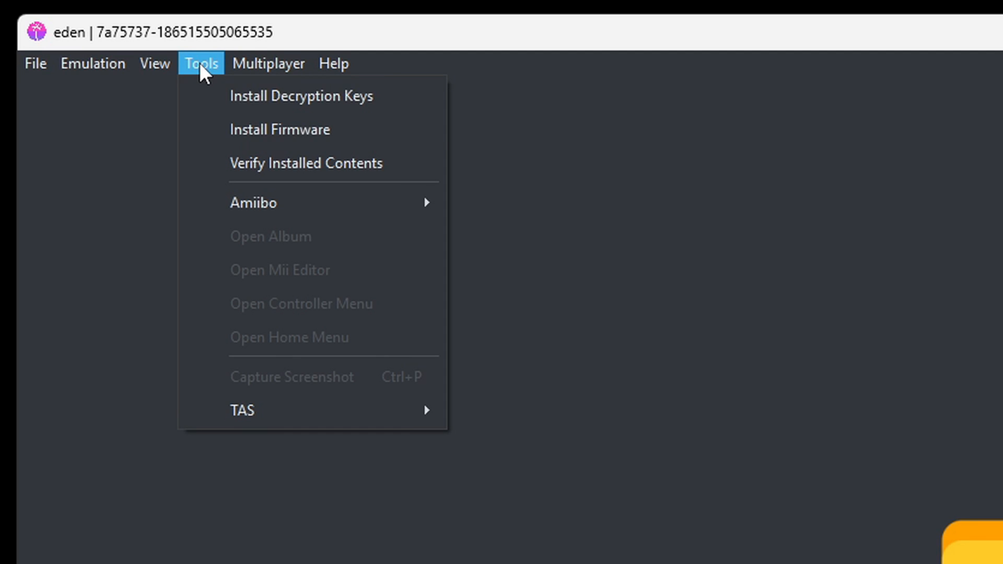
{"action": "left_click", "coordinate": [280, 130]}
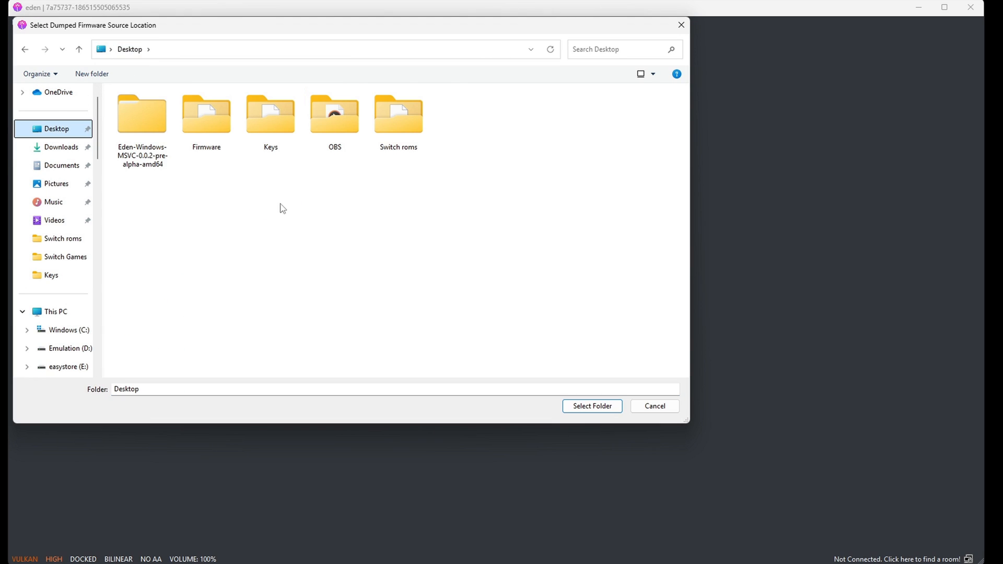
{"action": "double_click", "coordinate": [206, 114]}
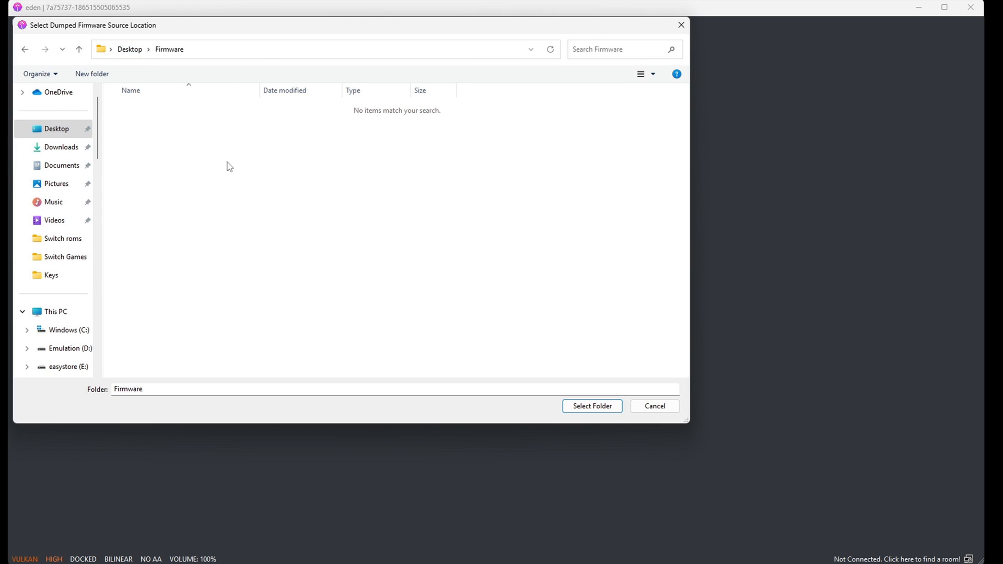
{"action": "mouse_move", "coordinate": [291, 250]}
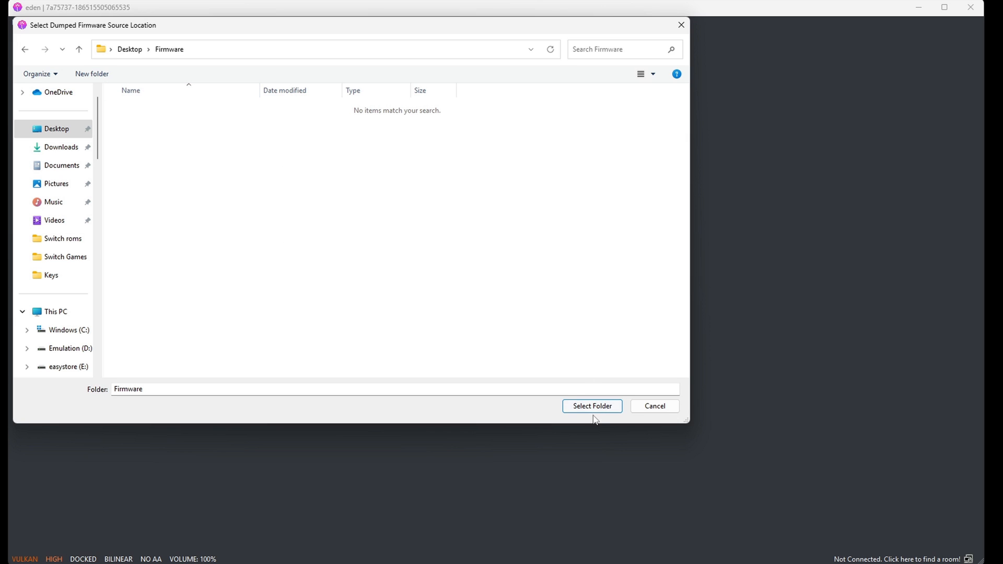
{"action": "left_click", "coordinate": [591, 406]}
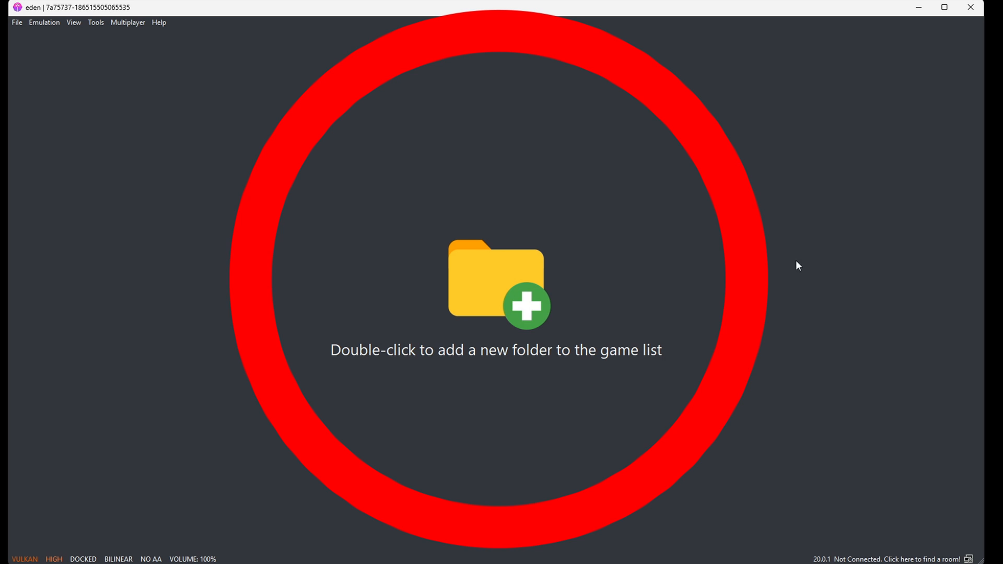
{"action": "mouse_move", "coordinate": [578, 383]}
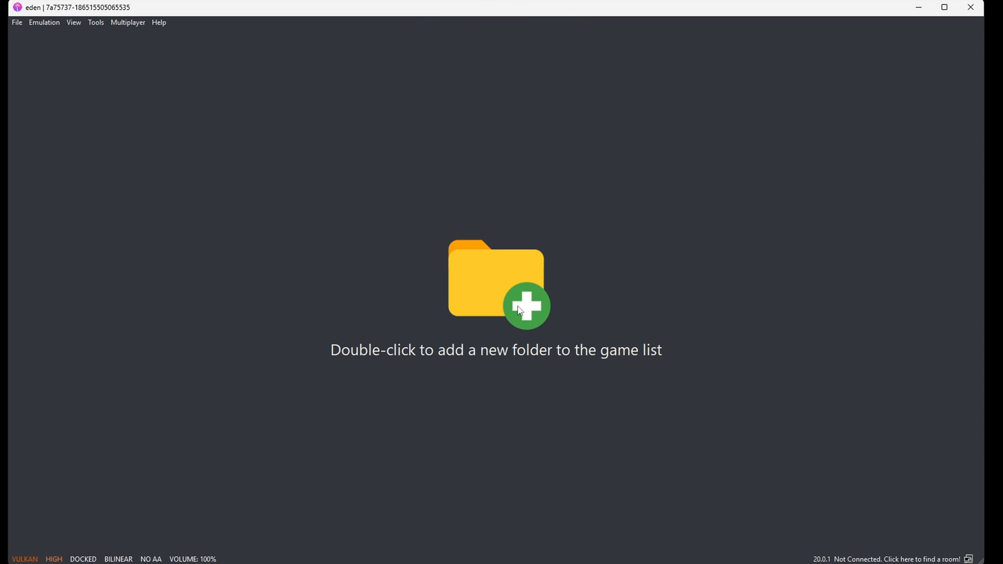
- Add Desktop\Switch roms as a game folder, listing six titles including Team Sonic Racing
{"action": "double_click", "coordinate": [519, 308]}
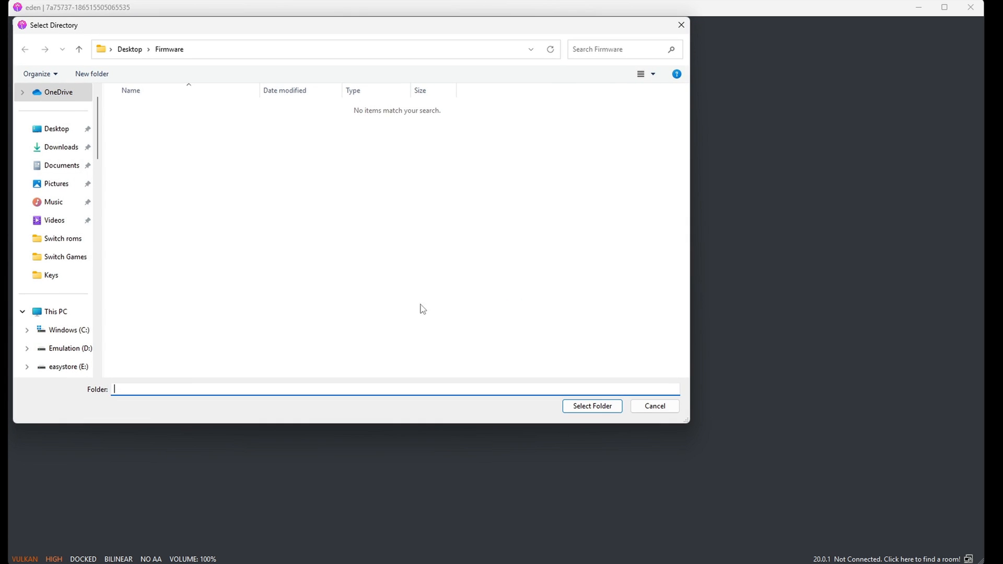
{"action": "left_click", "coordinate": [51, 129]}
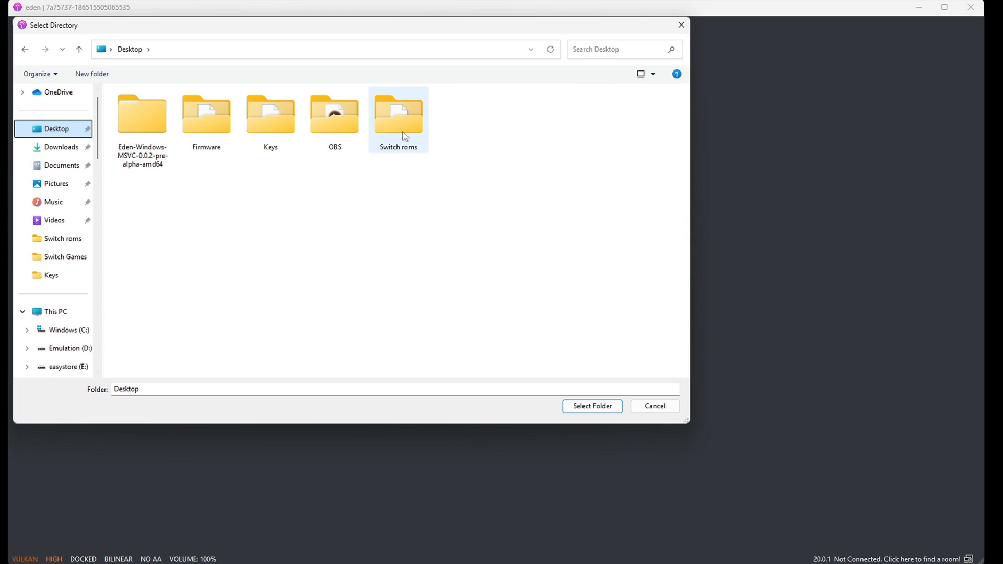
{"action": "double_click", "coordinate": [398, 110]}
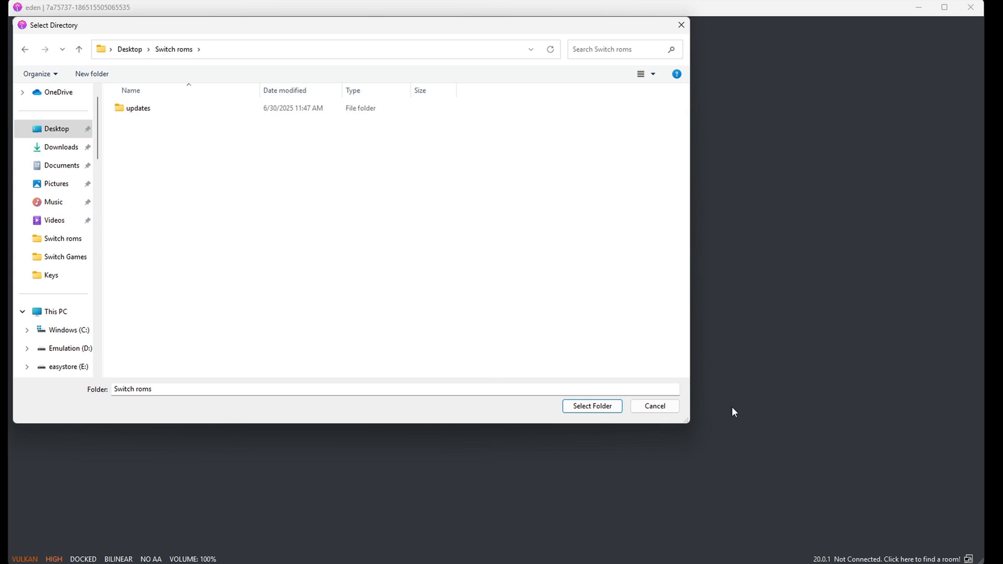
{"action": "left_click", "coordinate": [592, 405]}
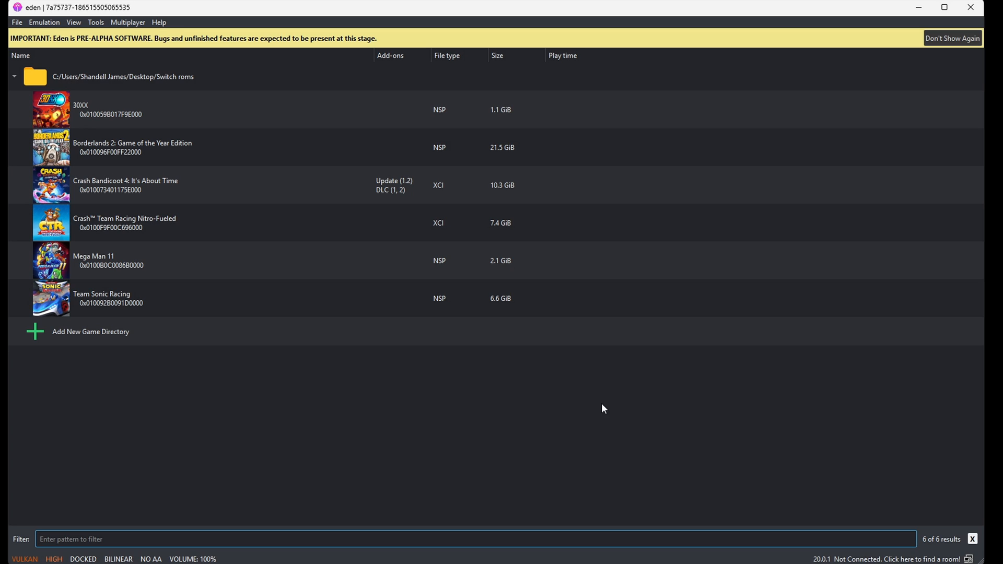
{"action": "mouse_move", "coordinate": [587, 408]}
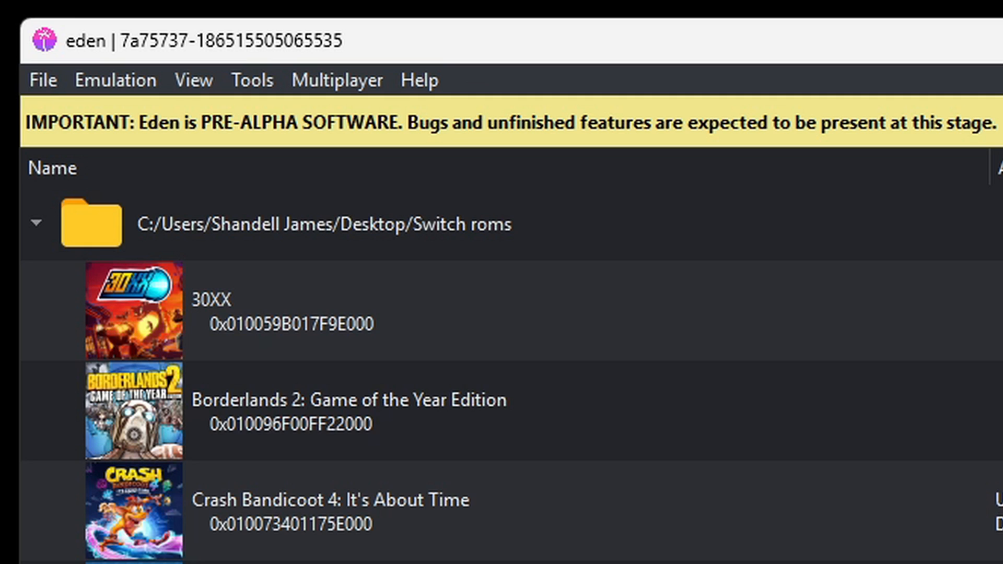
- Install the Team Sonic Racing update from the updates folder to NAND
{"action": "left_click", "coordinate": [42, 81]}
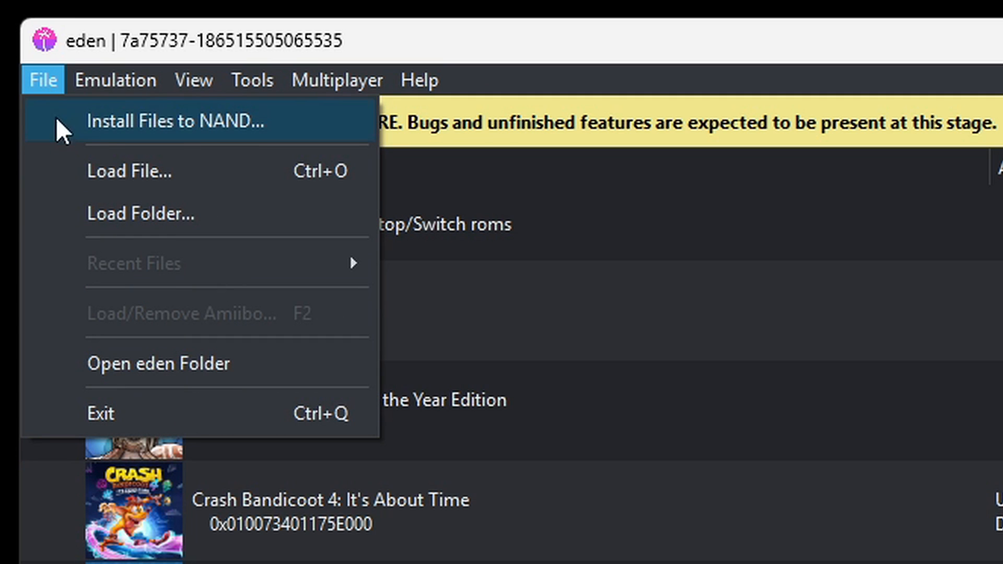
{"action": "left_click", "coordinate": [172, 121]}
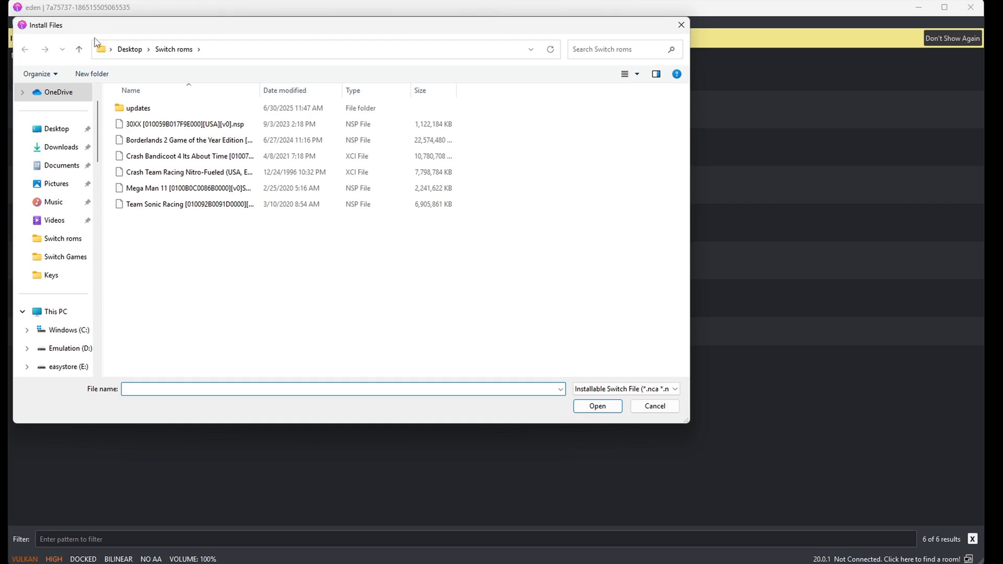
{"action": "double_click", "coordinate": [138, 108]}
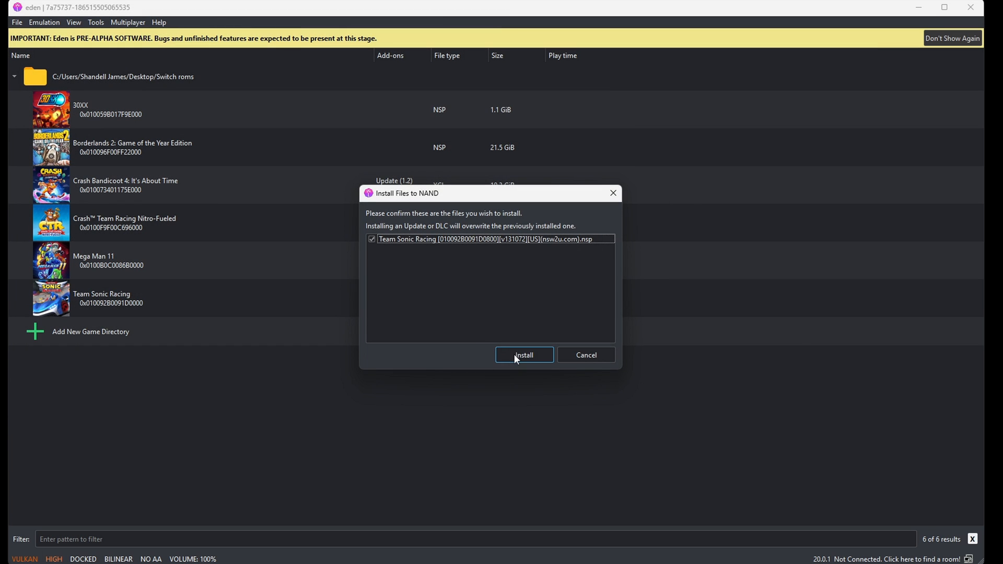
{"action": "left_click", "coordinate": [524, 354]}
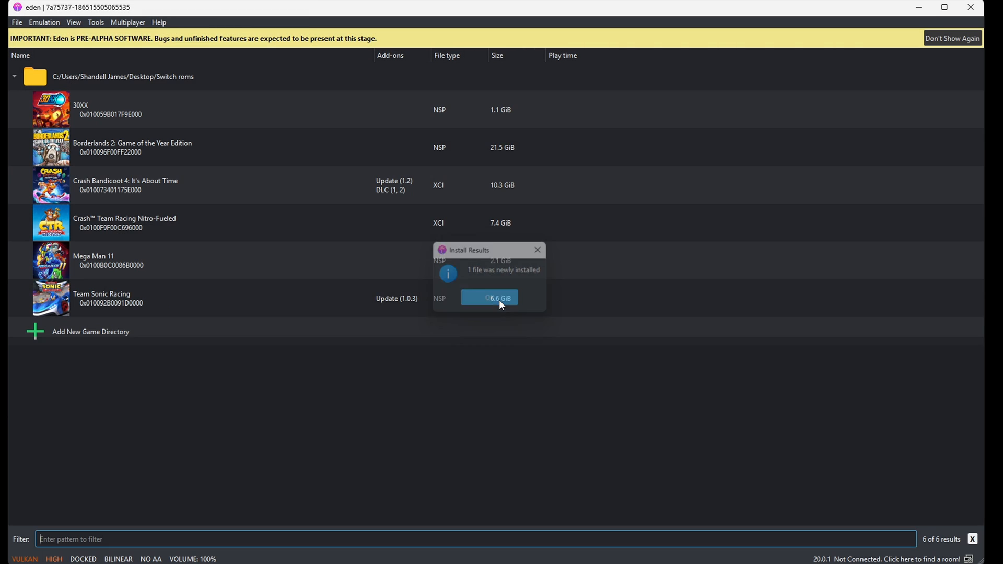
{"action": "left_click", "coordinate": [537, 250]}
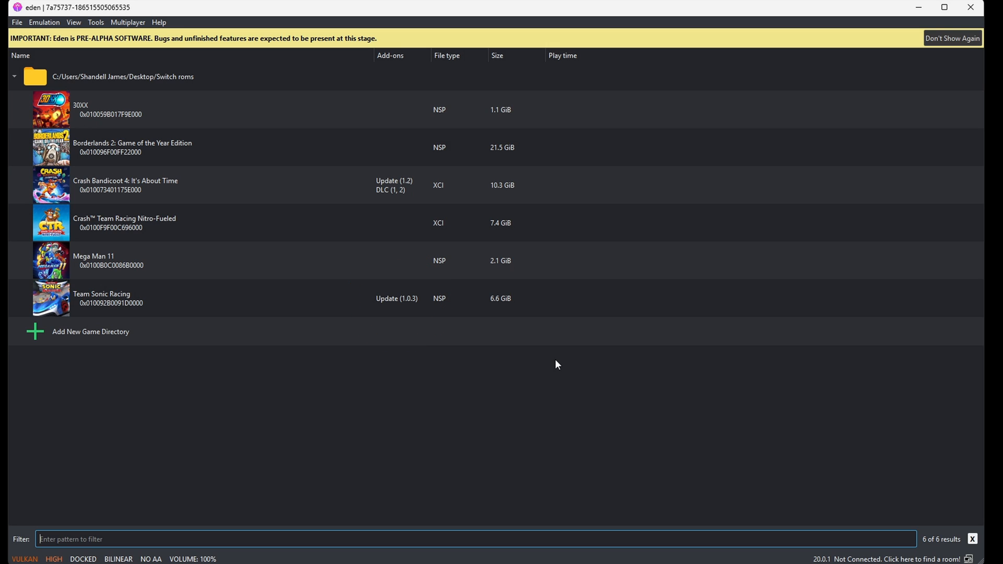
{"action": "mouse_move", "coordinate": [213, 333]}
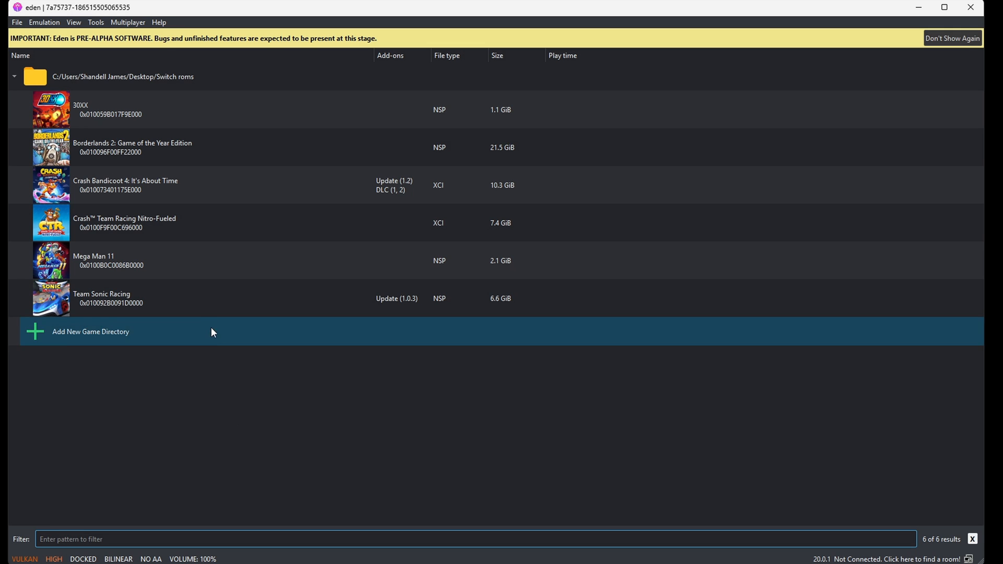
- Open Team Sonic Racing's Properties, confirm Update 1.0.3 in Add-Ons, and review Graphics and Adv. Graphics
{"action": "right_click", "coordinate": [104, 297]}
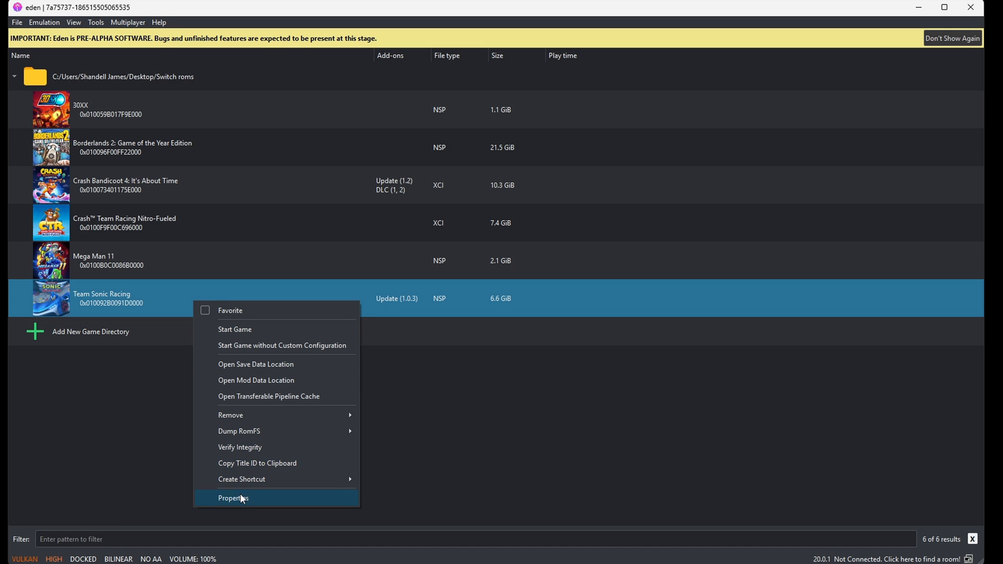
{"action": "left_click", "coordinate": [233, 498]}
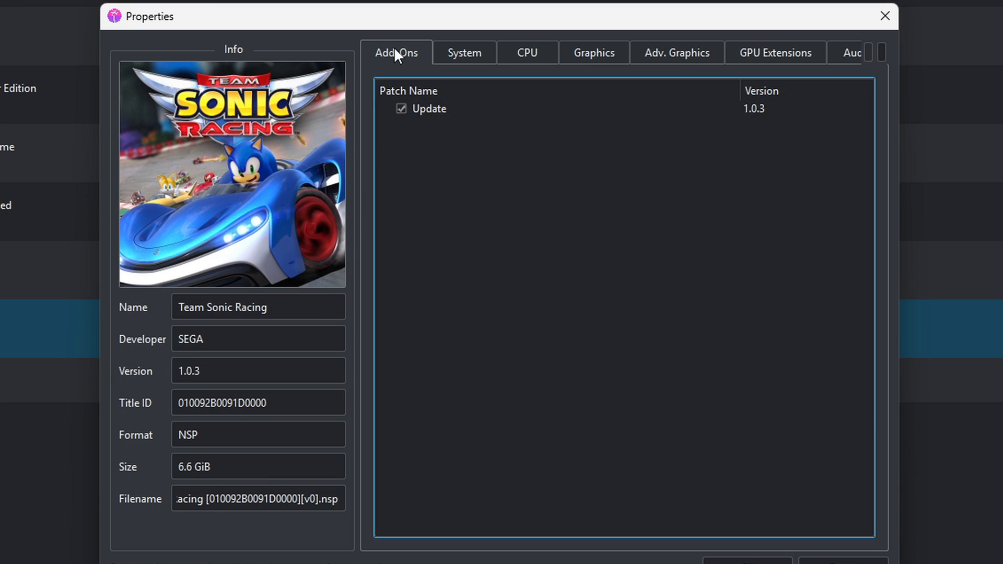
{"action": "left_click", "coordinate": [400, 108]}
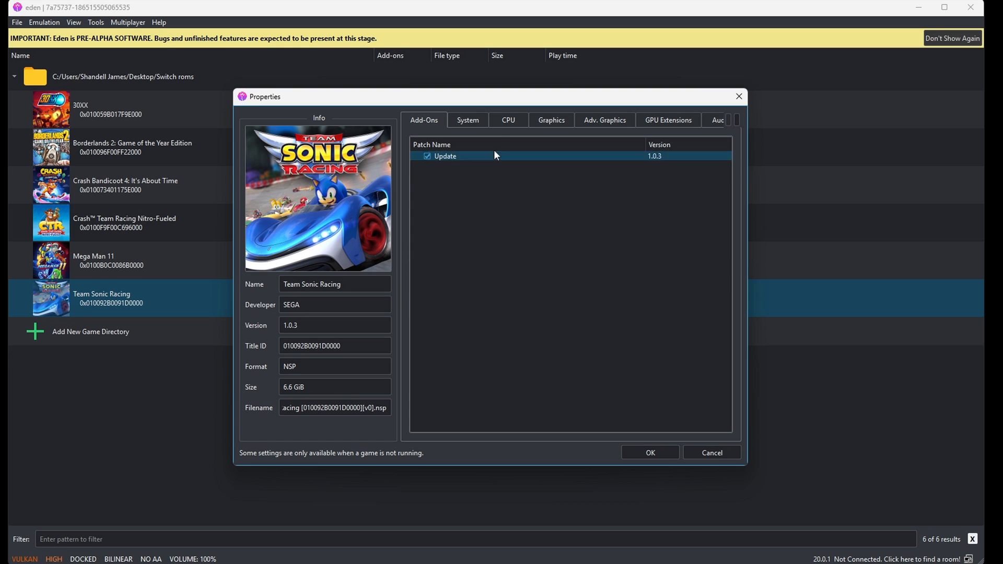
{"action": "left_click", "coordinate": [604, 120]}
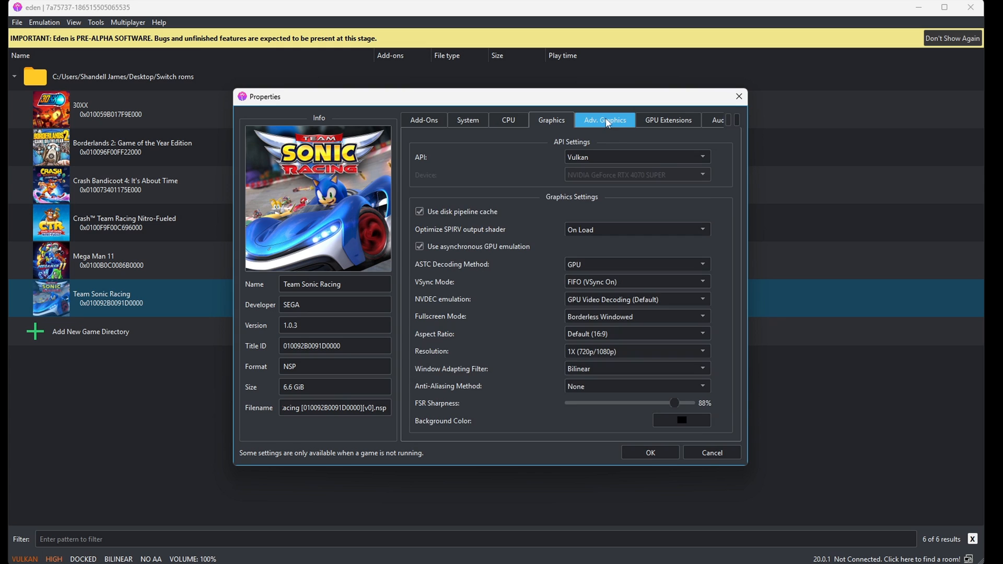
{"action": "left_click", "coordinate": [605, 120]}
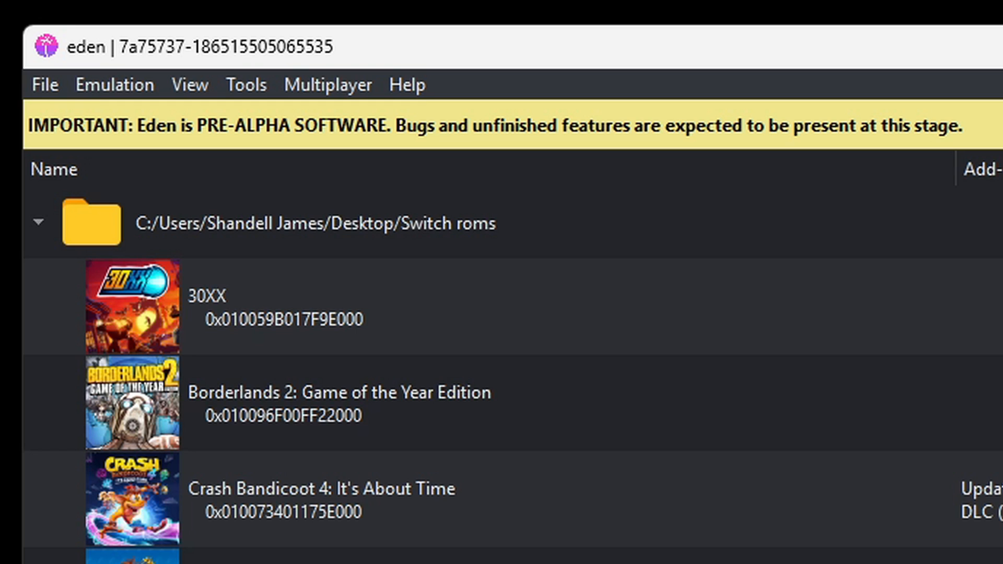
- Set the global graphics resolution in Eden's configuration to 2X (1440p/2160p)
{"action": "left_click", "coordinate": [114, 84]}
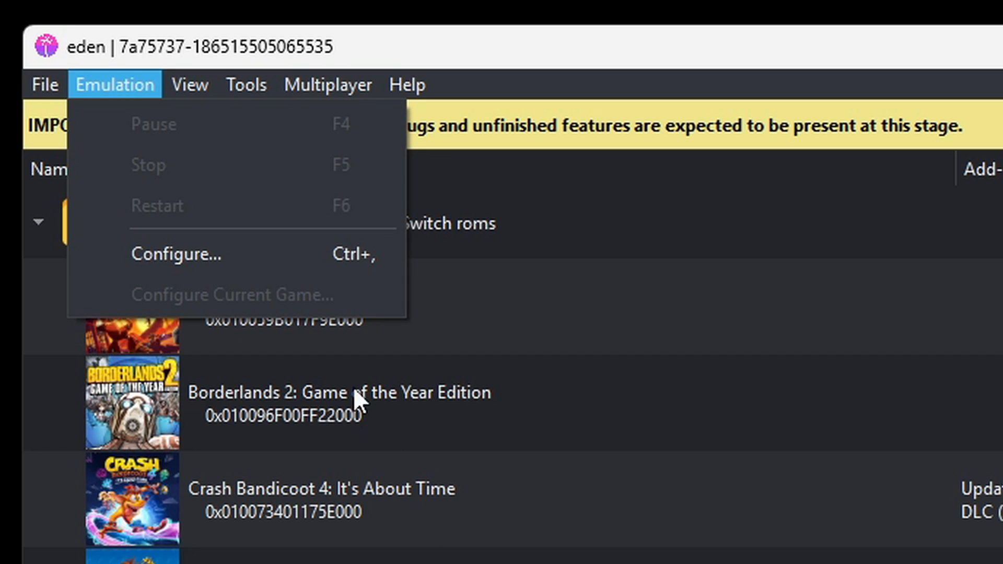
{"action": "left_click", "coordinate": [175, 254]}
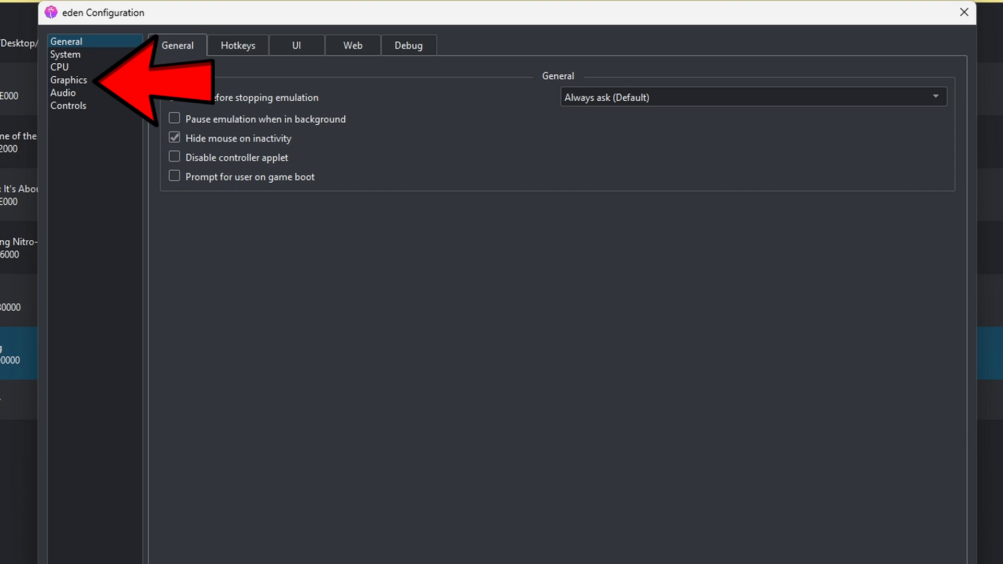
{"action": "left_click", "coordinate": [69, 80]}
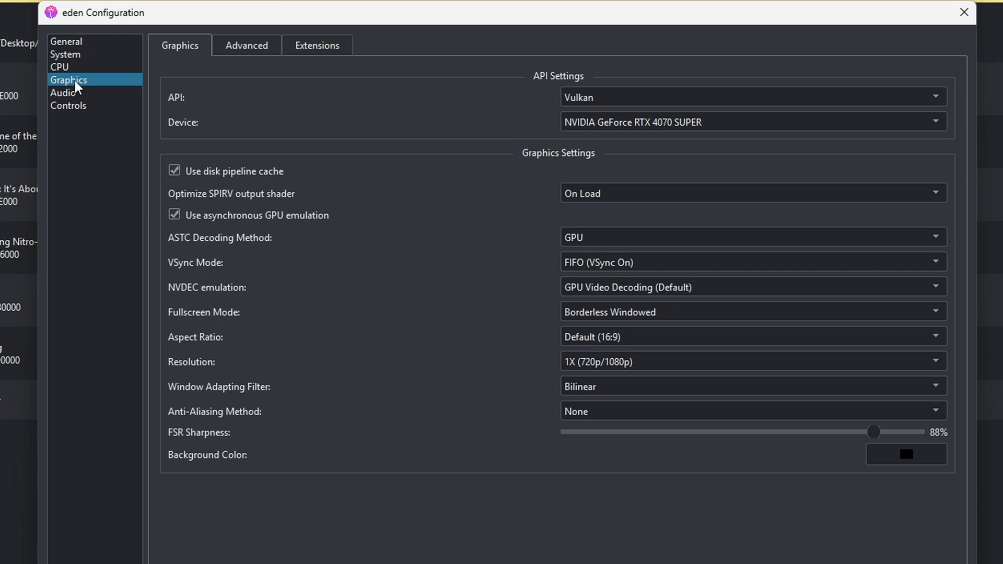
{"action": "mouse_move", "coordinate": [135, 167]}
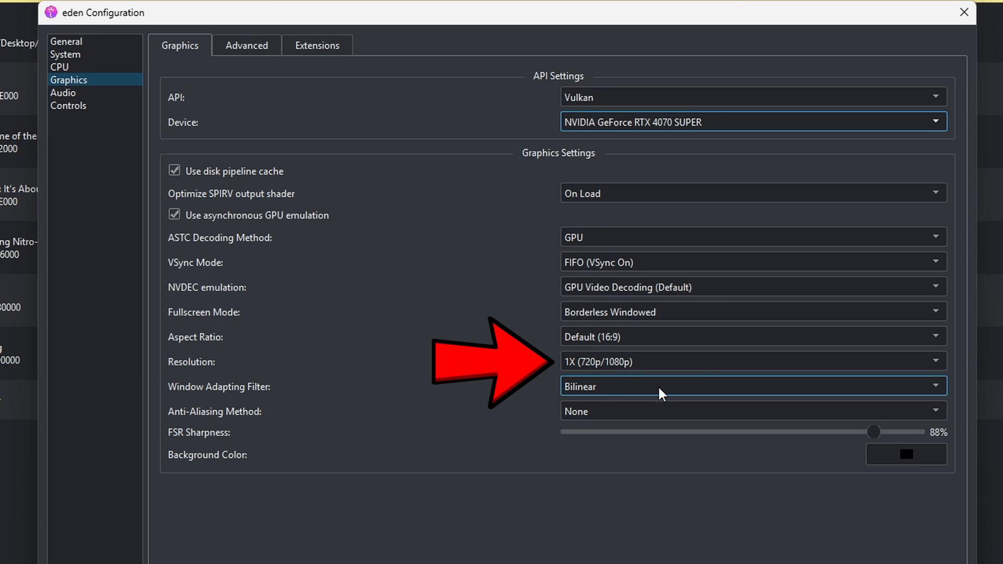
{"action": "left_click", "coordinate": [751, 362]}
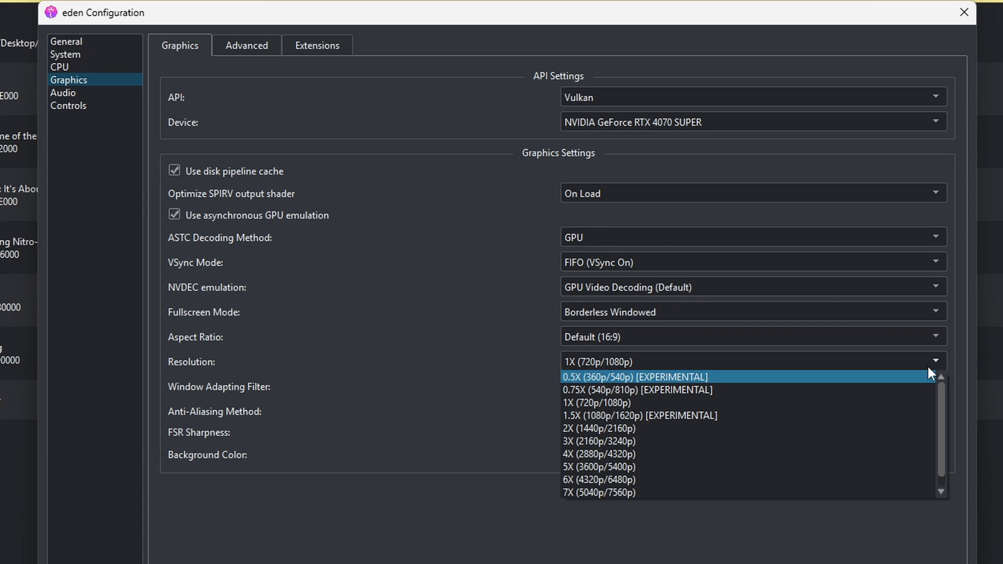
{"action": "mouse_move", "coordinate": [895, 366]}
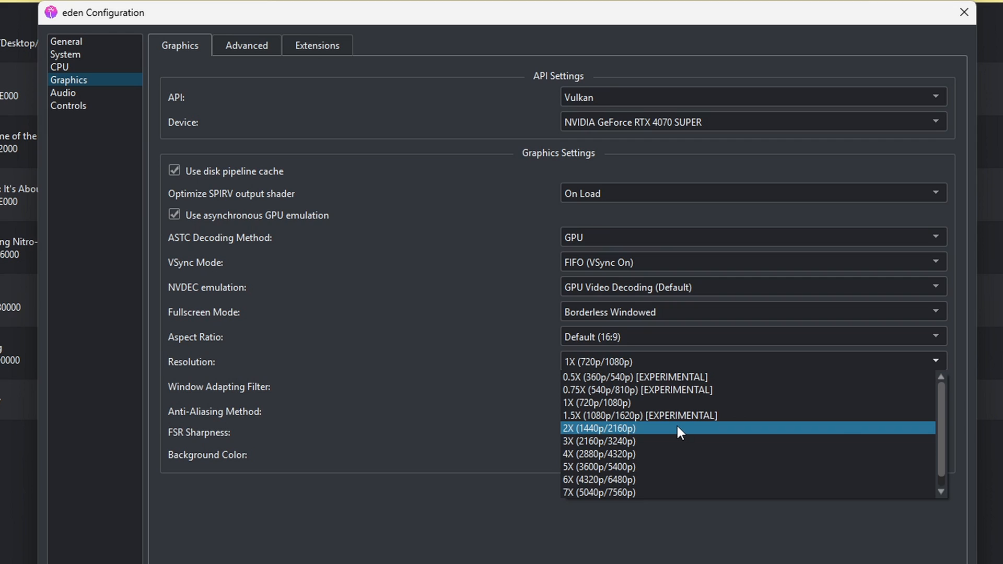
{"action": "left_click", "coordinate": [601, 428]}
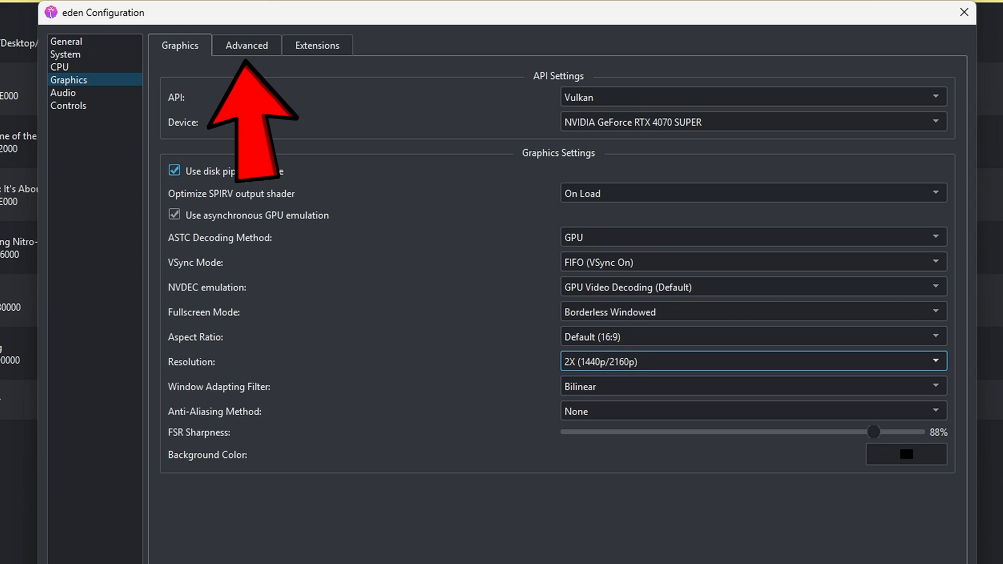
- Enable 'asynchronous presentation' and 'asynchronous shader building (Hack)' under Advanced graphics
{"action": "left_click", "coordinate": [246, 46]}
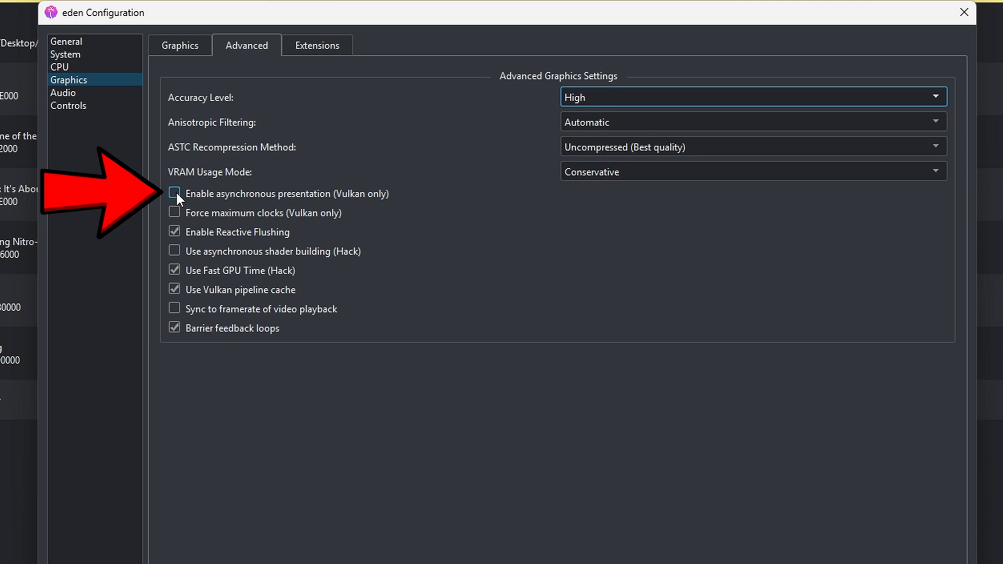
{"action": "left_click", "coordinate": [174, 194]}
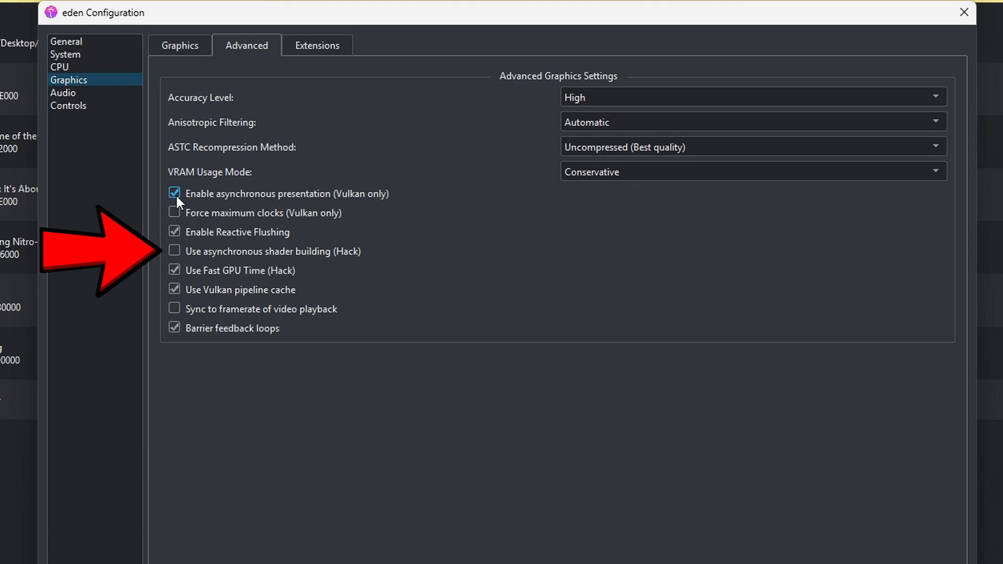
{"action": "left_click", "coordinate": [174, 251]}
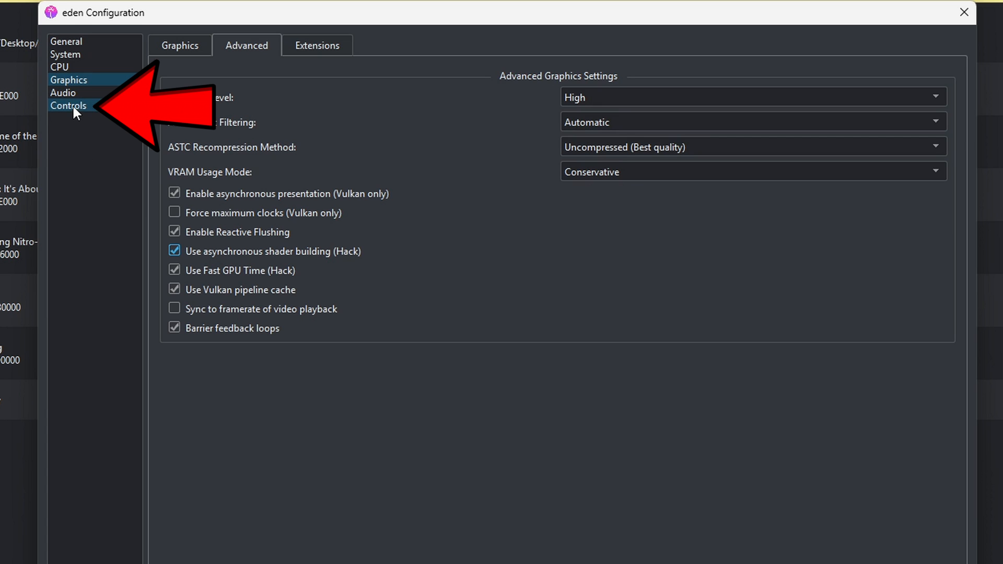
- Set Player 1 as a Pro Controller using Xbox One Controller 0
{"action": "left_click", "coordinate": [67, 106]}
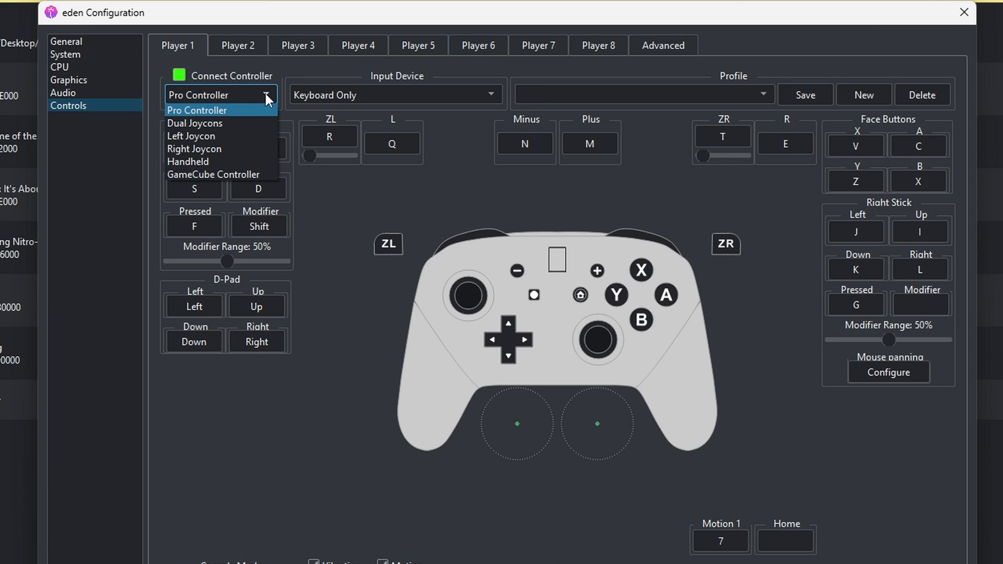
{"action": "left_click", "coordinate": [196, 110]}
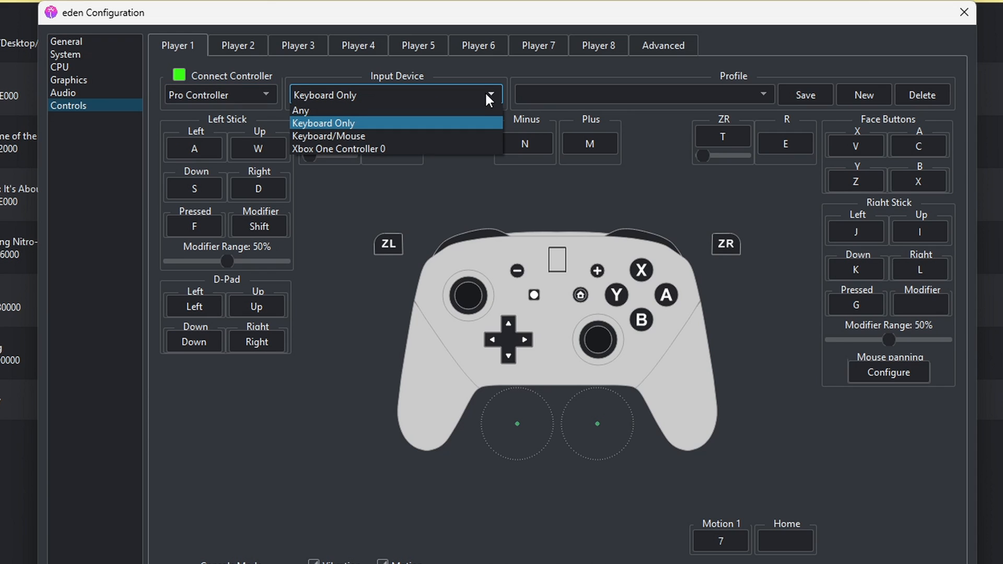
{"action": "mouse_move", "coordinate": [391, 154]}
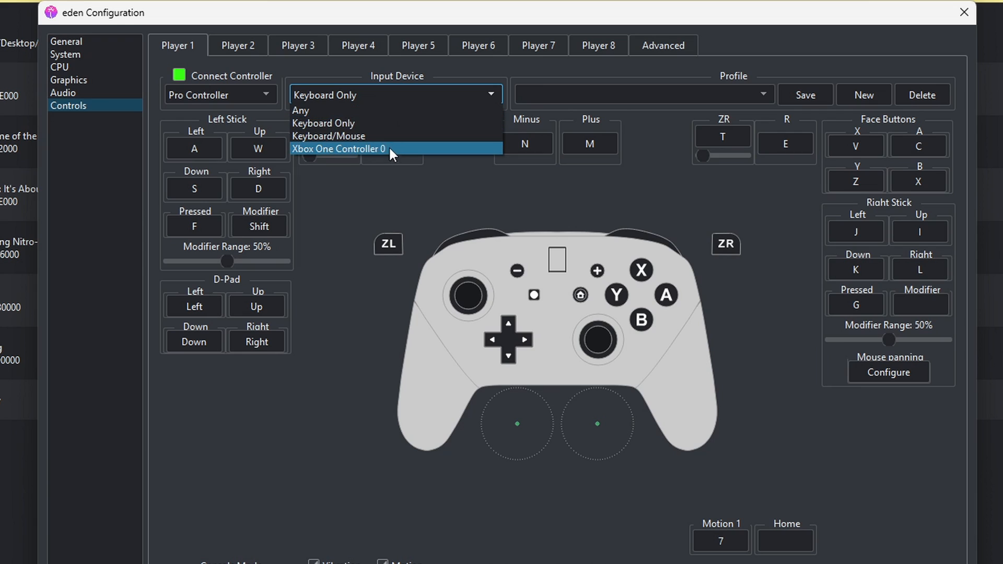
{"action": "left_click", "coordinate": [338, 149]}
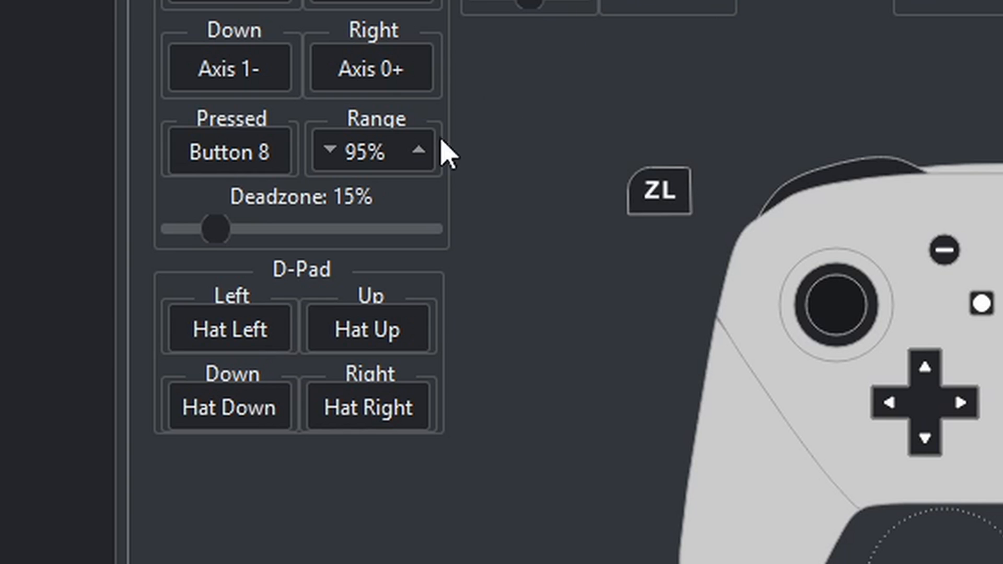
- Create a new controller profile named 'xbox' and save the mapping to it
{"action": "left_click", "coordinate": [229, 329]}
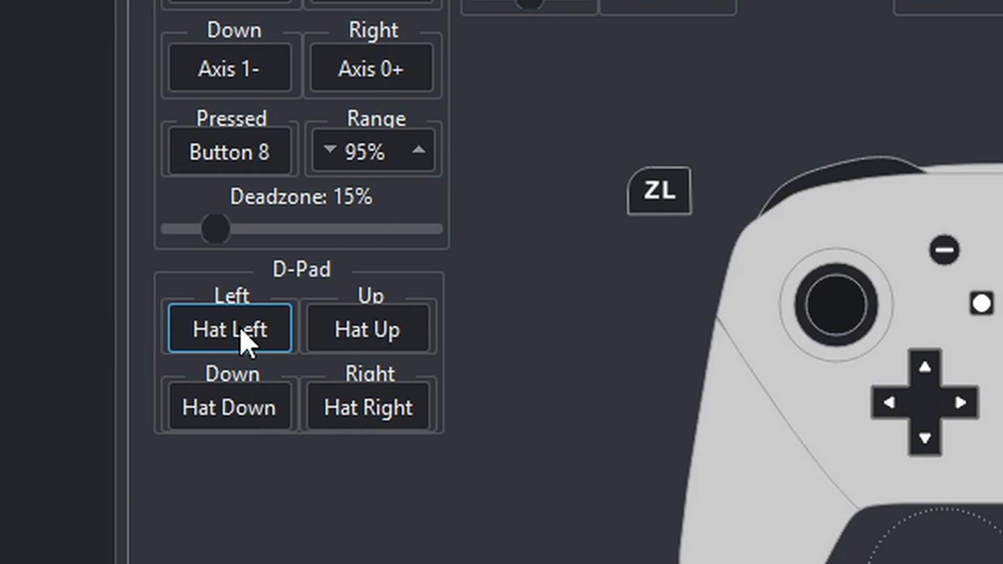
{"action": "left_click", "coordinate": [230, 329]}
{"action": "type", "text": "xbox"}
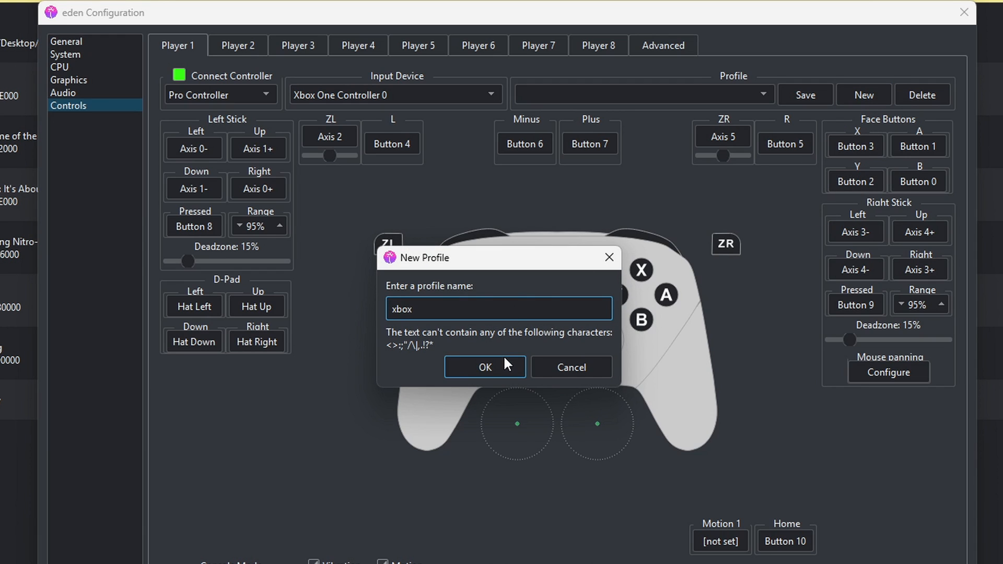
{"action": "left_click", "coordinate": [485, 367]}
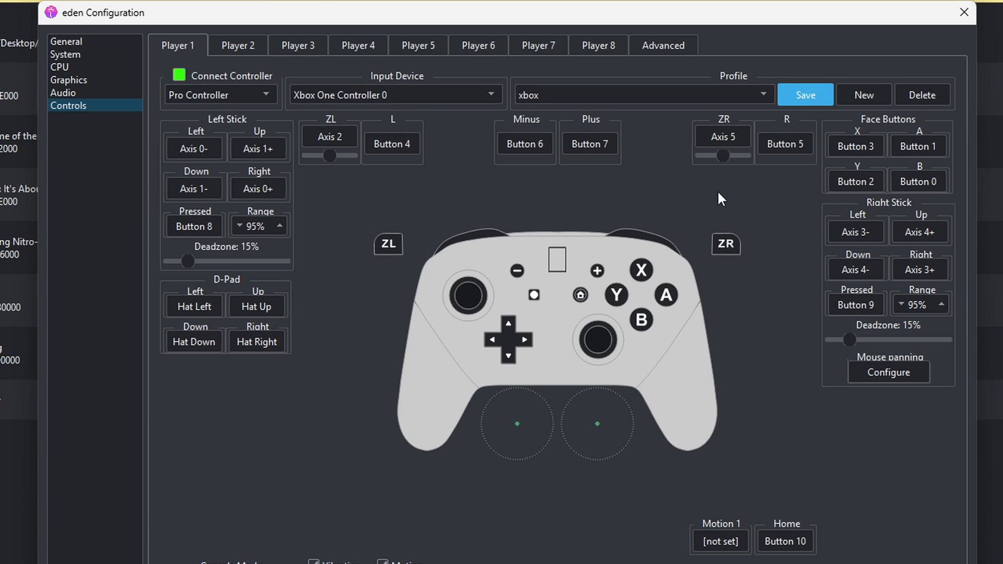
{"action": "left_click", "coordinate": [238, 45]}
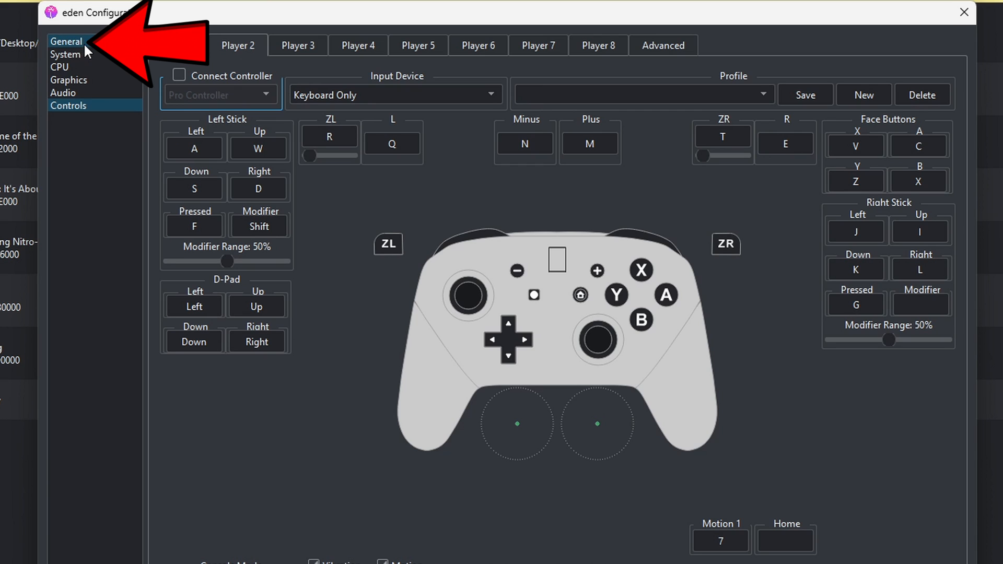
- Review the General > Hotkeys shortcuts, then apply with OK and close configuration
{"action": "left_click", "coordinate": [67, 40]}
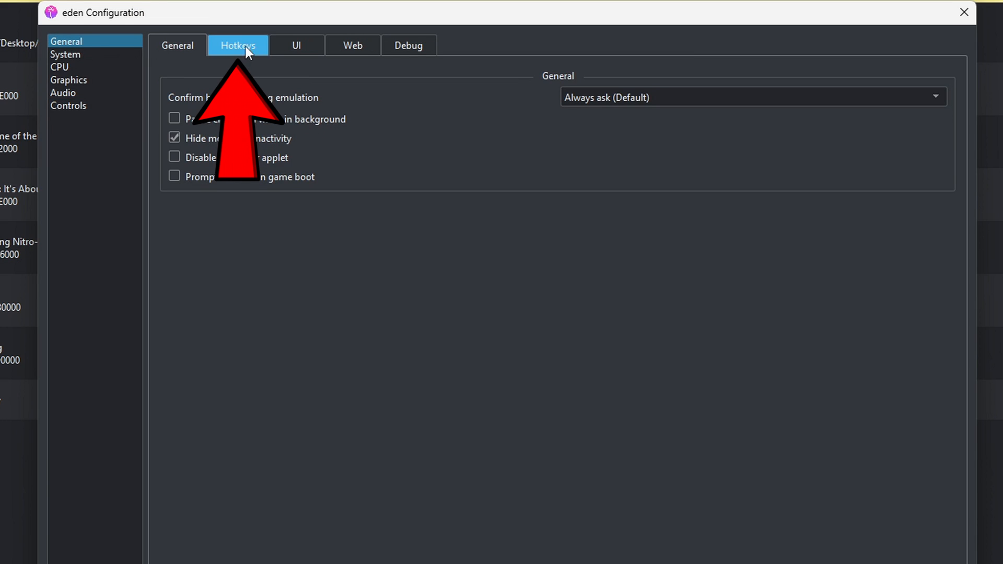
{"action": "left_click", "coordinate": [238, 45]}
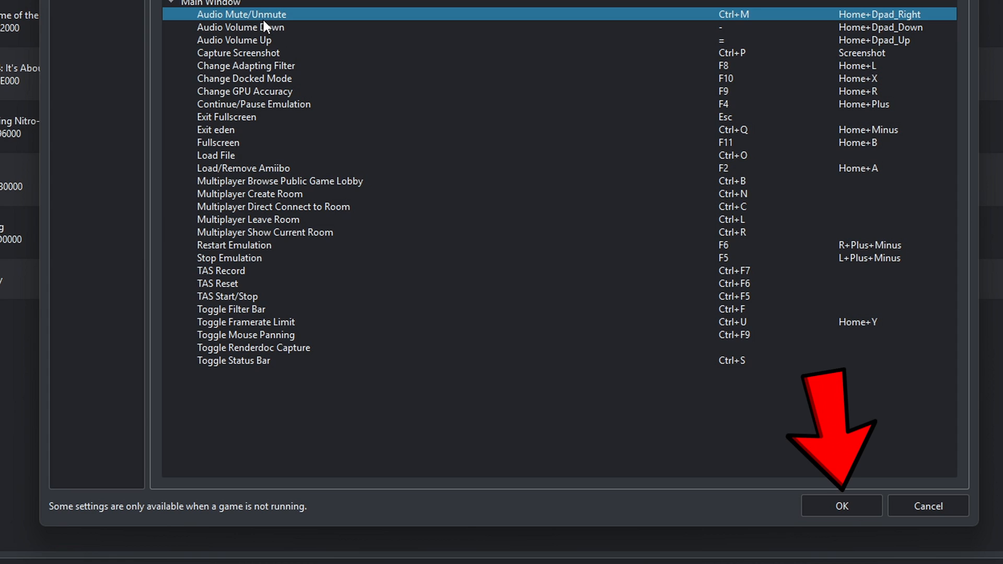
{"action": "left_click", "coordinate": [841, 506]}
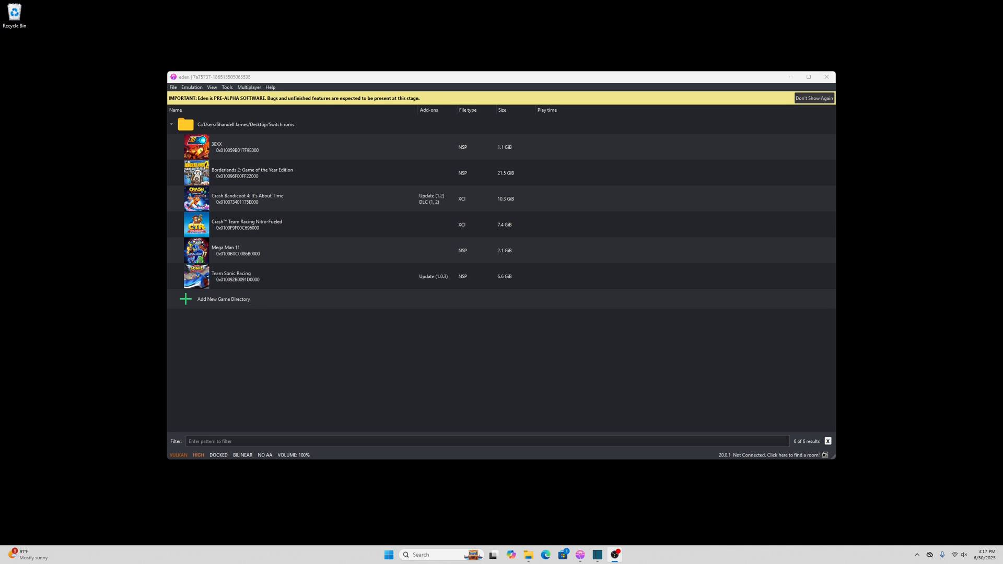
- Launch Team Sonic Racing, go fullscreen with F11, and continue past the team screen
{"action": "left_click", "coordinate": [260, 280]}
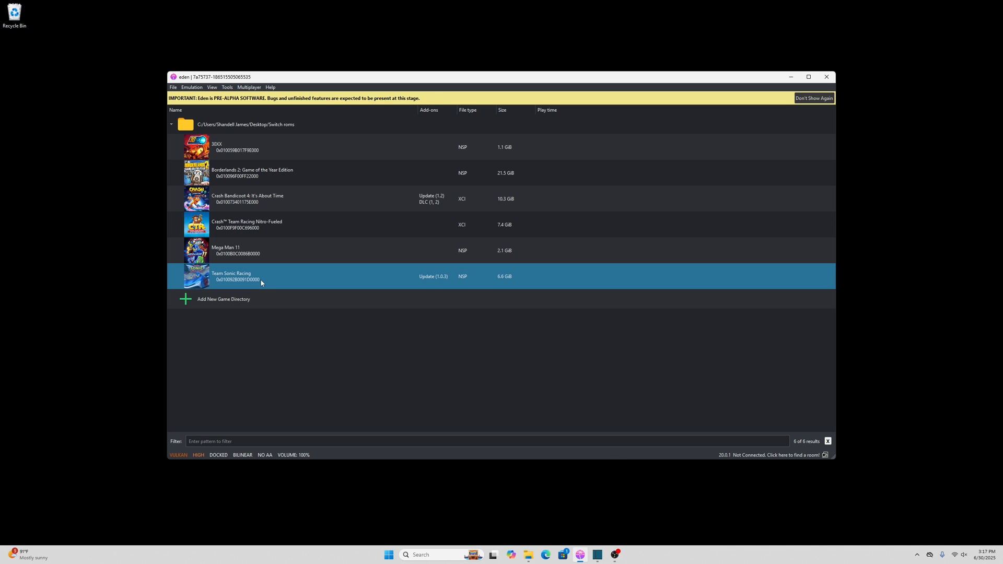
{"action": "double_click", "coordinate": [231, 276]}
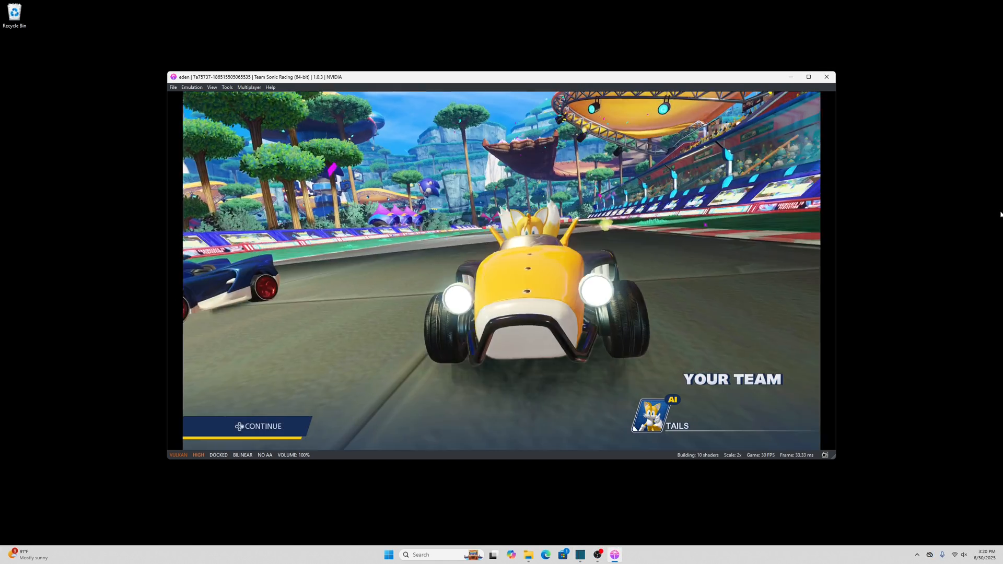
{"action": "key", "text": "F11"}
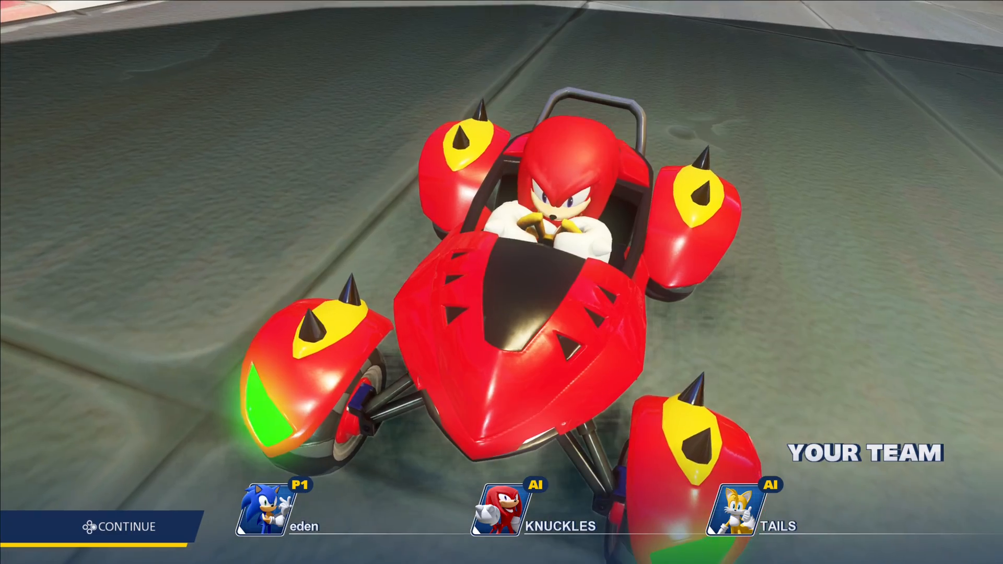
{"action": "left_click", "coordinate": [119, 527]}
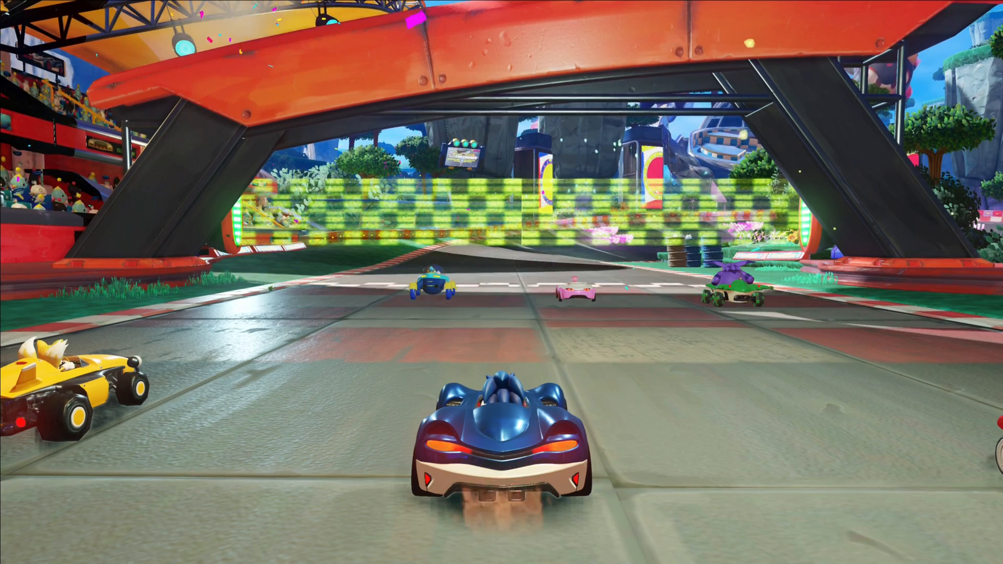